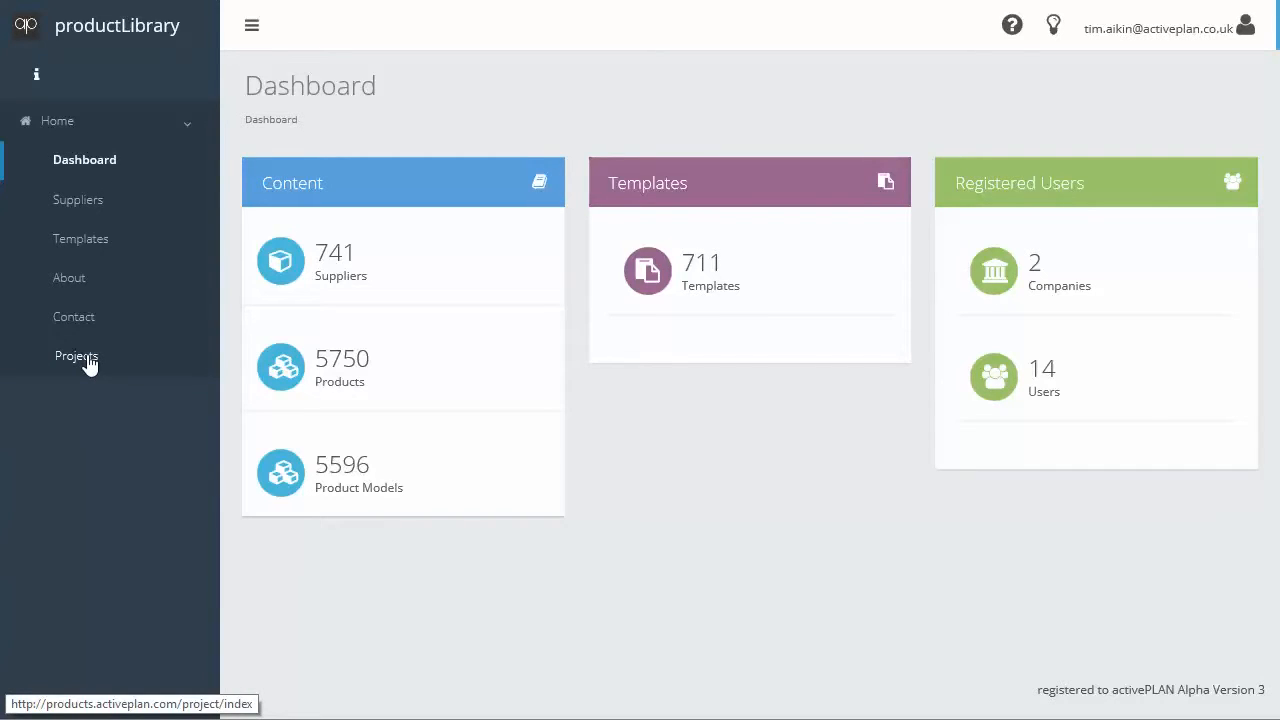
Go to Projects, open the CU Energy Centre project details and show its Systems list
left_click(76, 356)
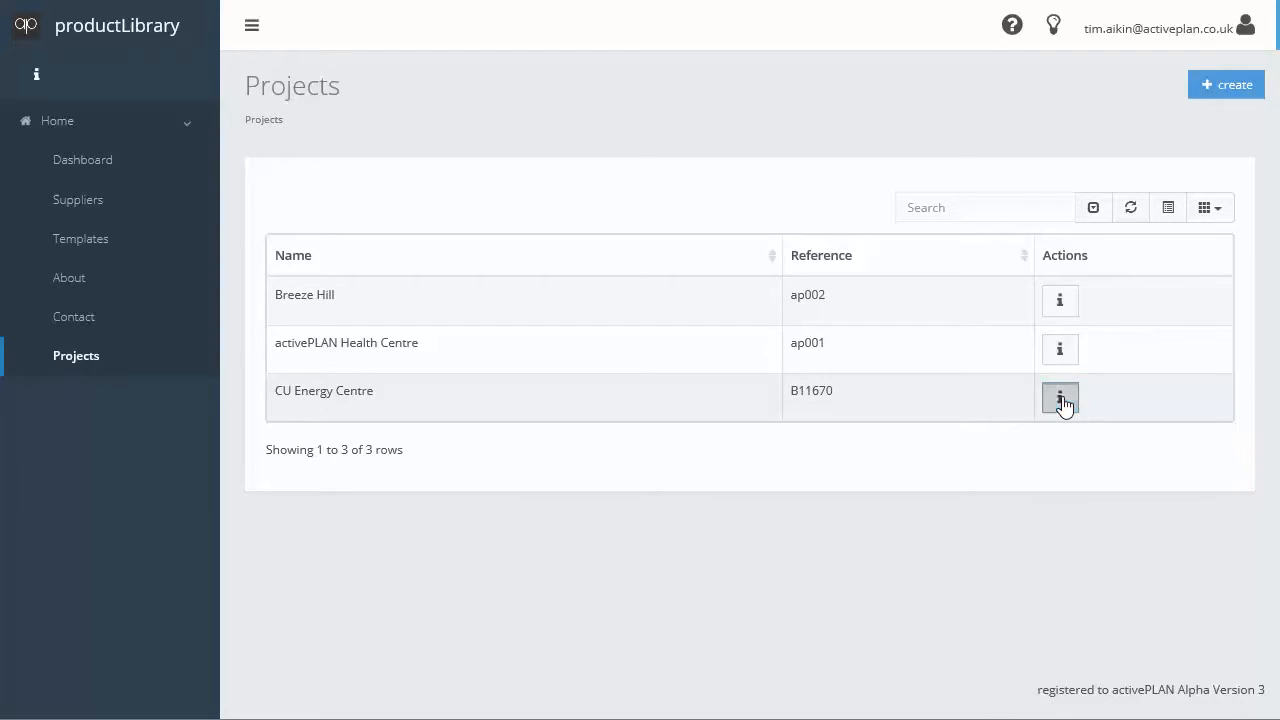
left_click(1060, 396)
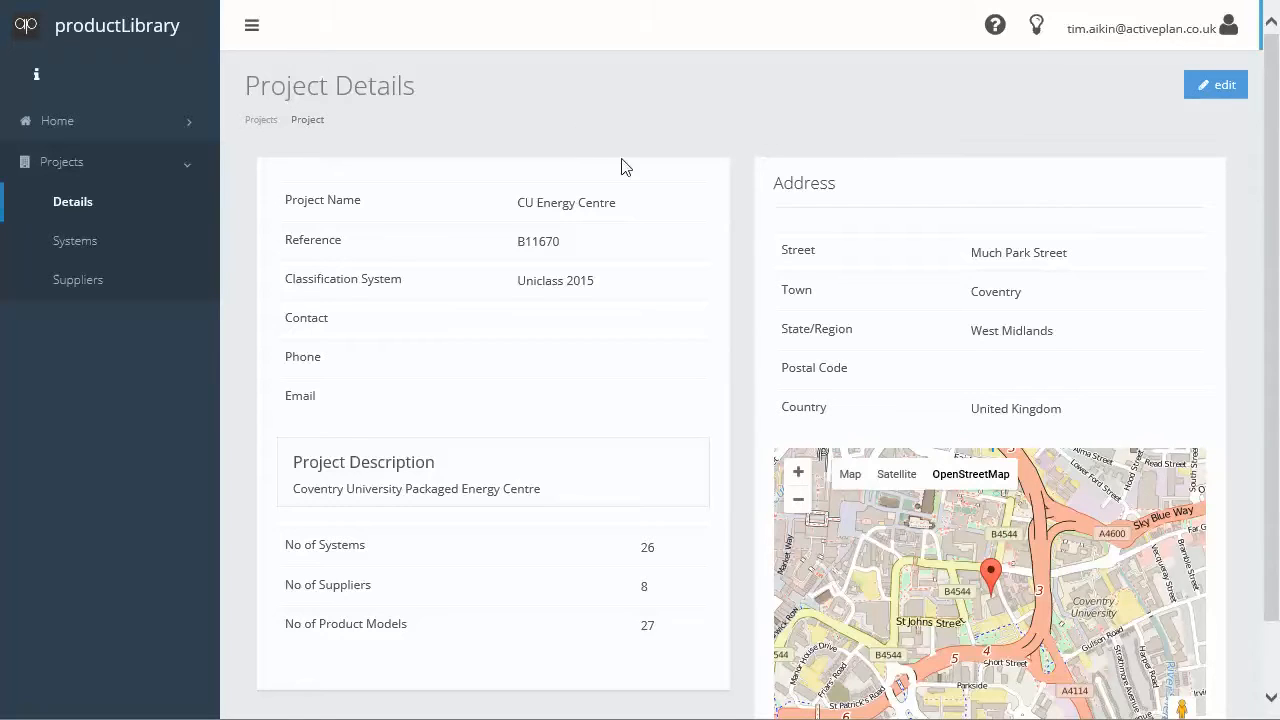
mouse_move(376, 180)
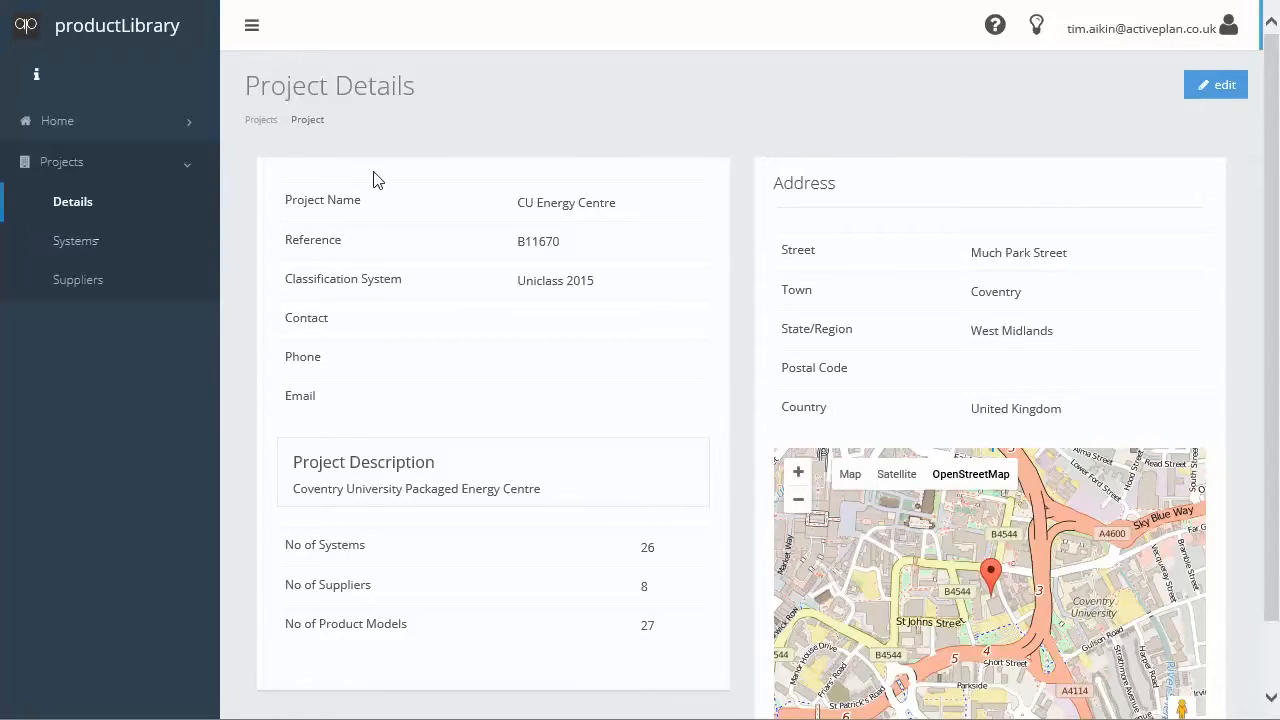
left_click(76, 240)
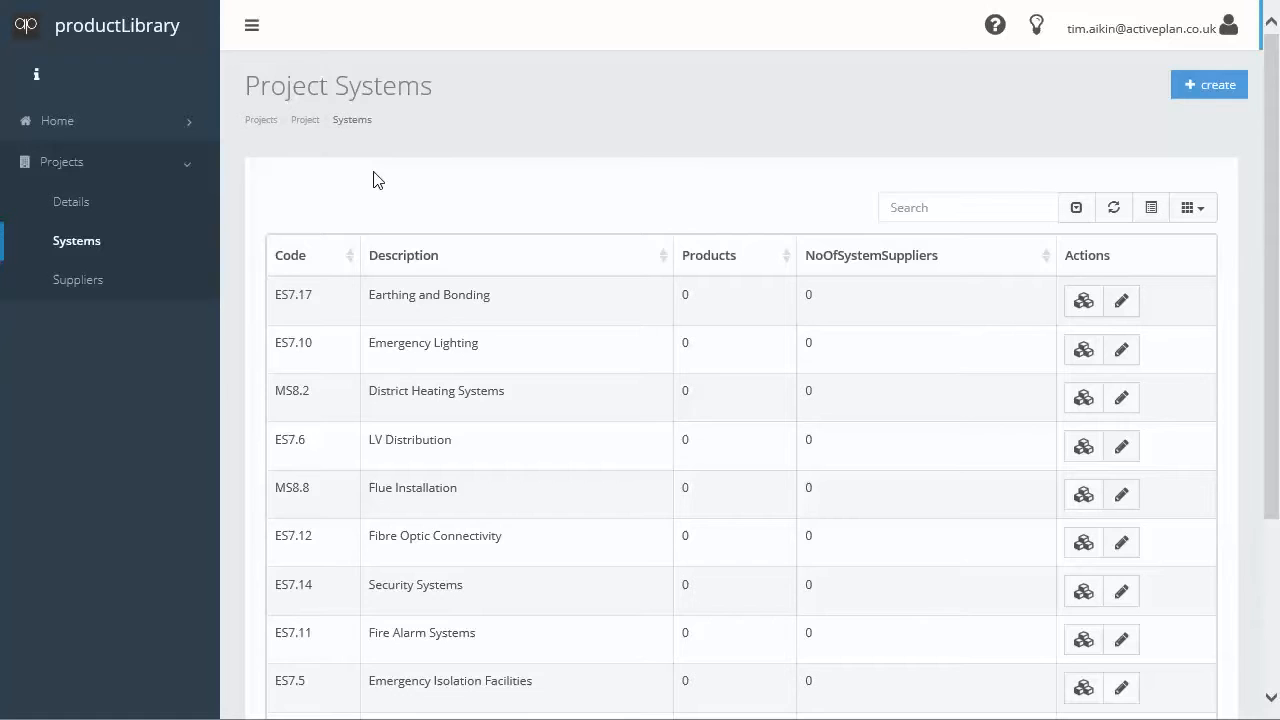
Sort systems by product count and show the BMS system's product list
left_click(736, 256)
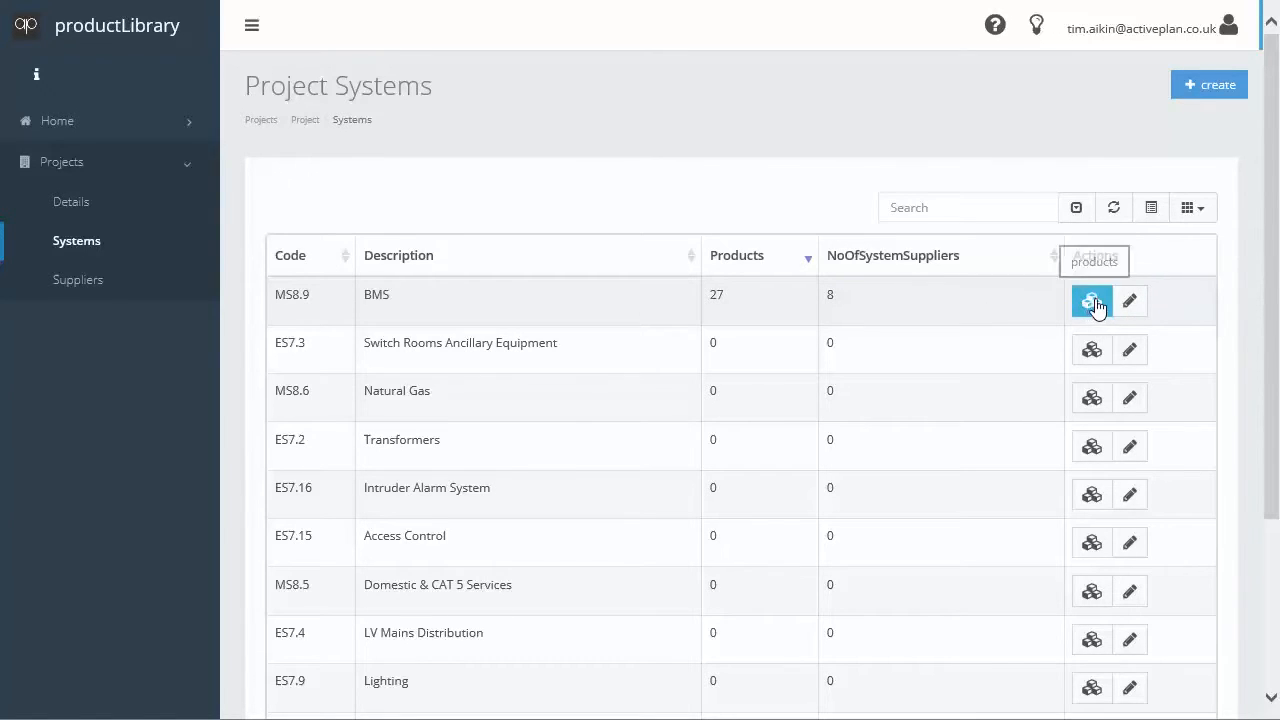
left_click(1092, 300)
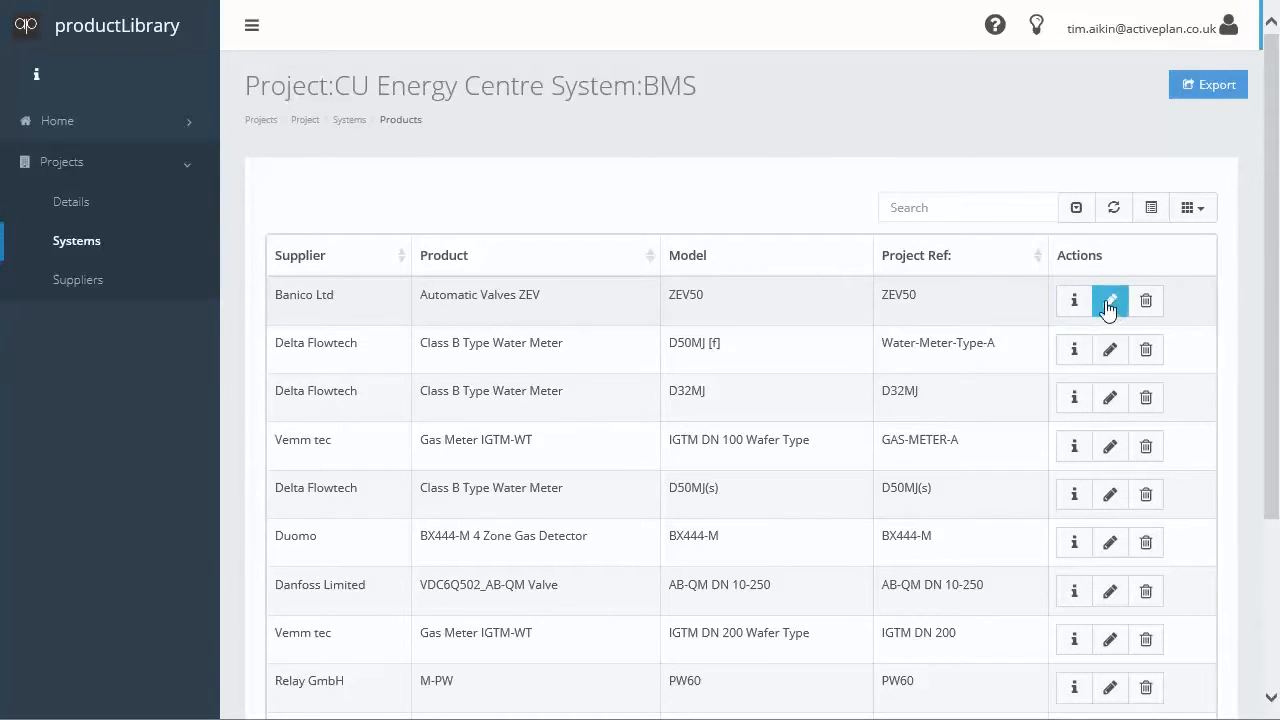
mouse_move(1110, 300)
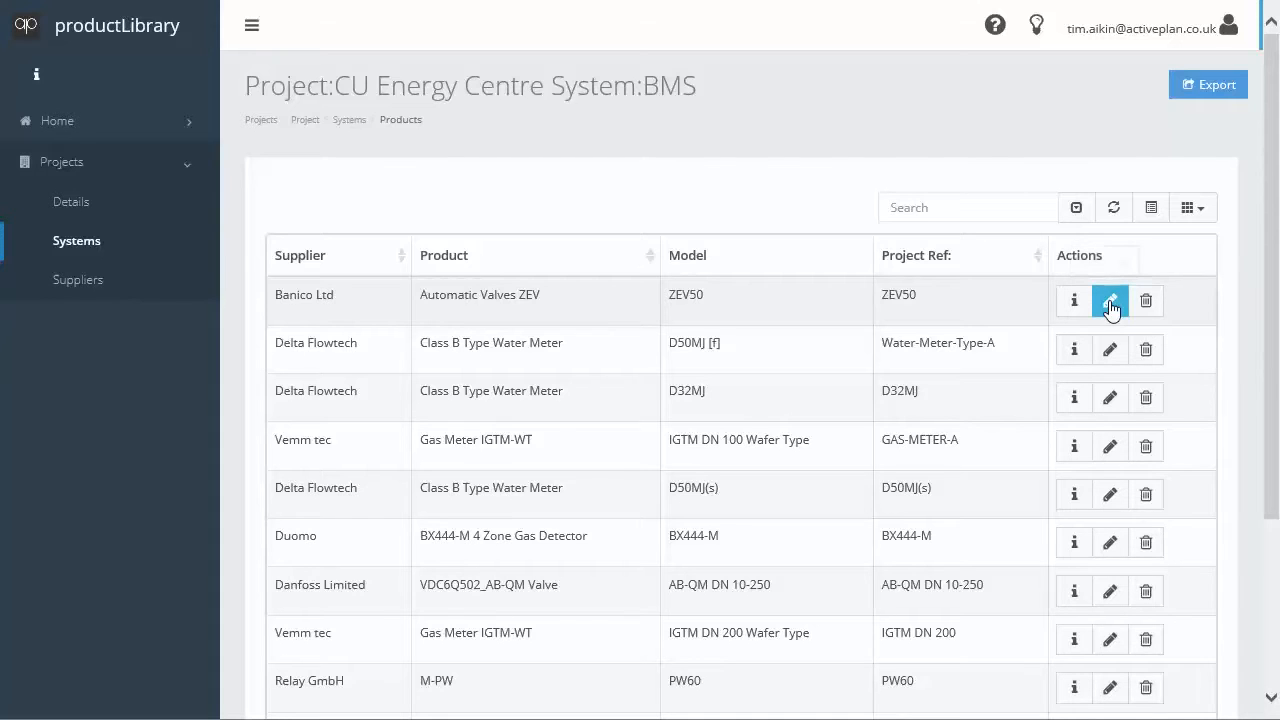
left_click(1110, 300)
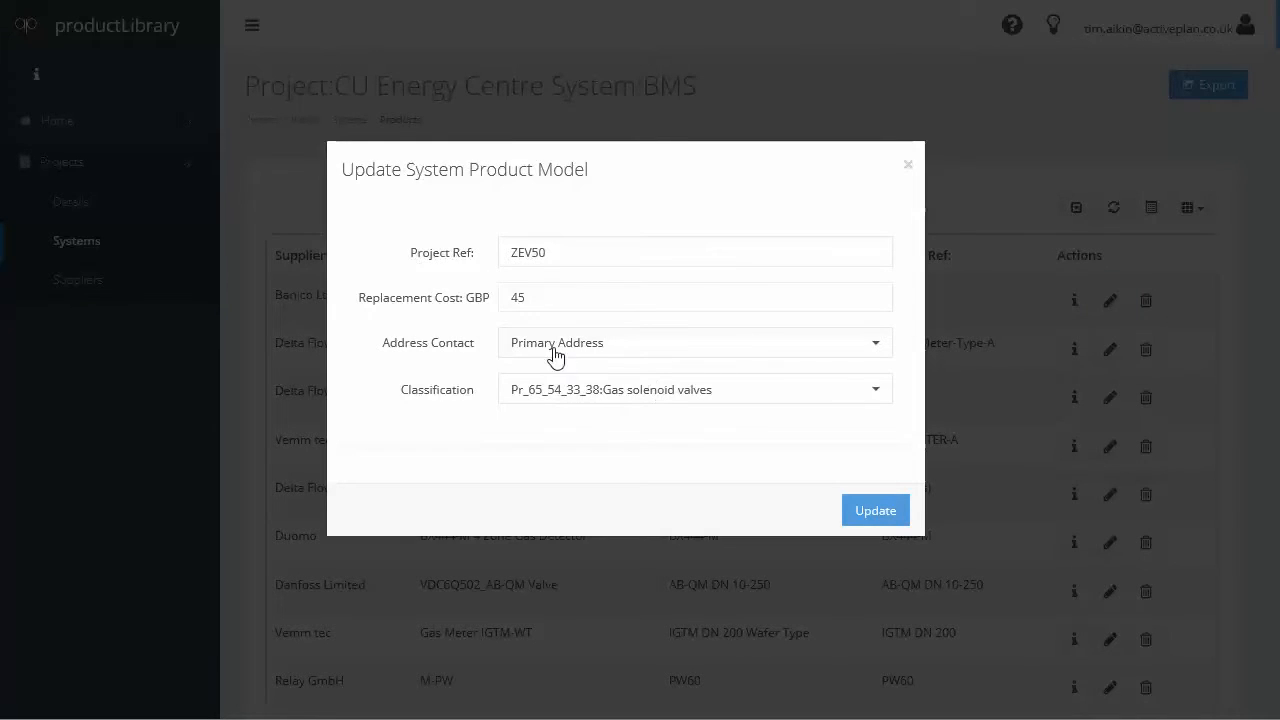
mouse_move(528, 396)
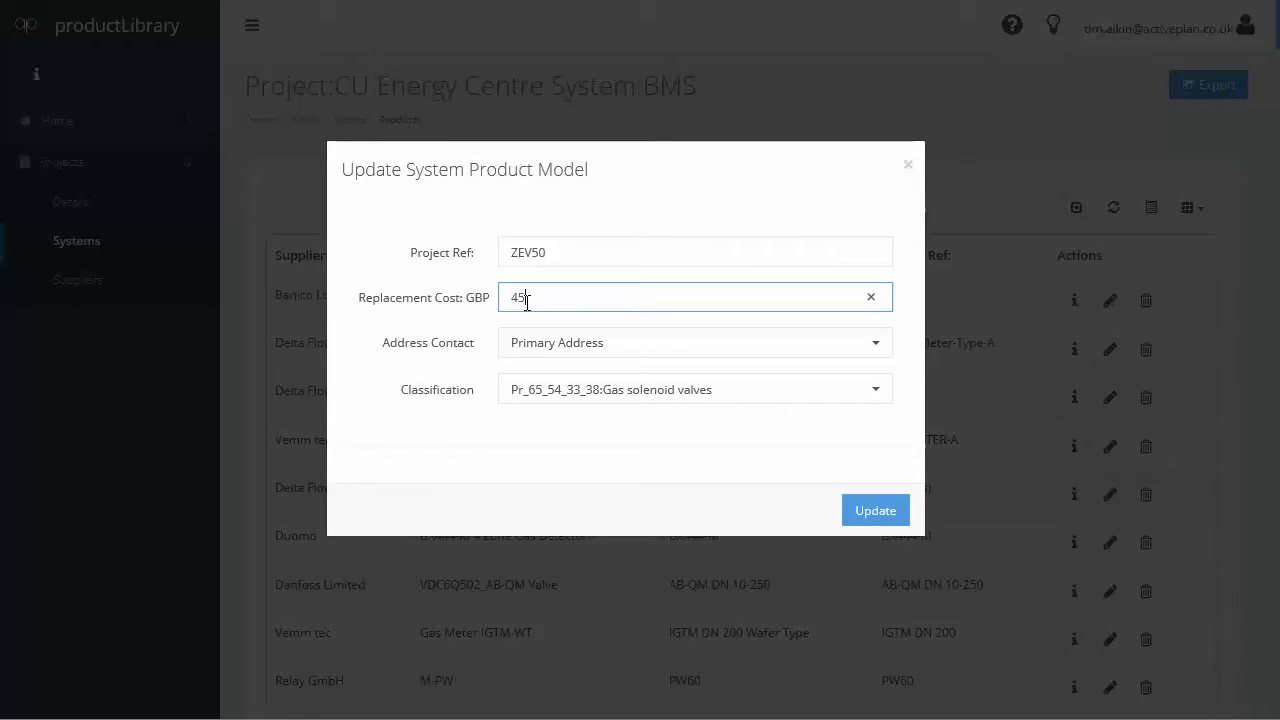
key("Backspace")
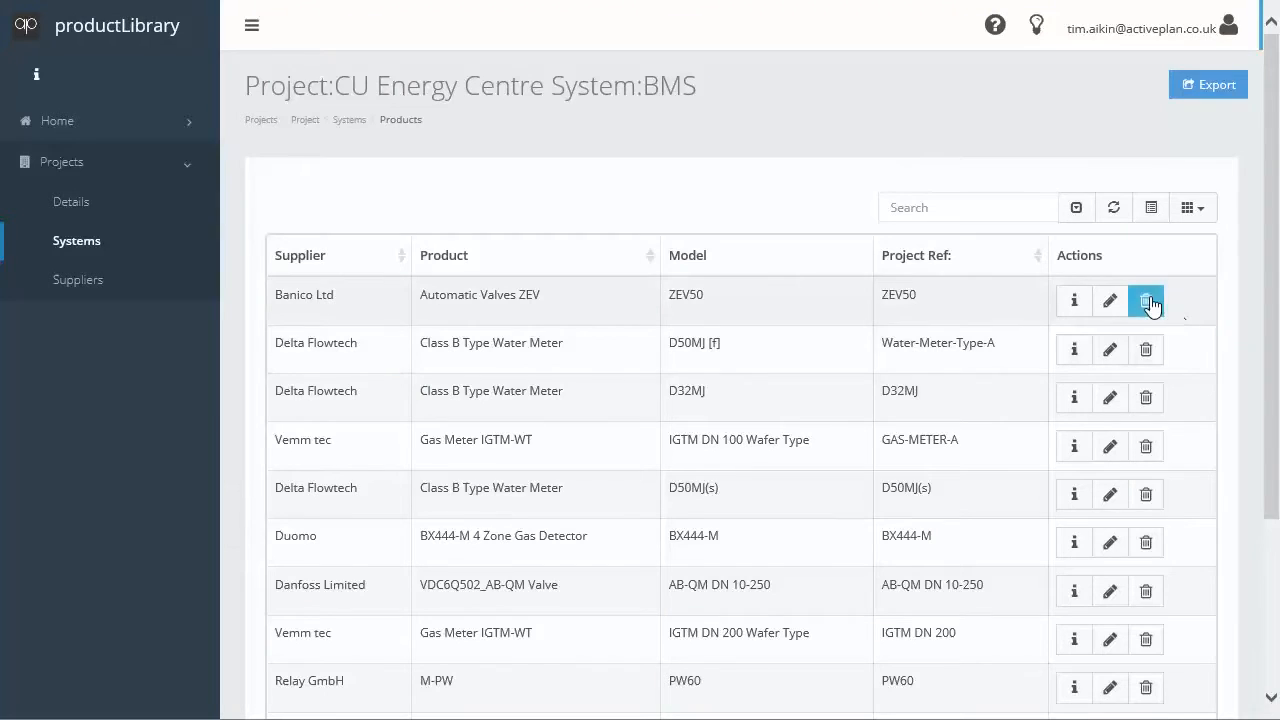
mouse_move(1074, 300)
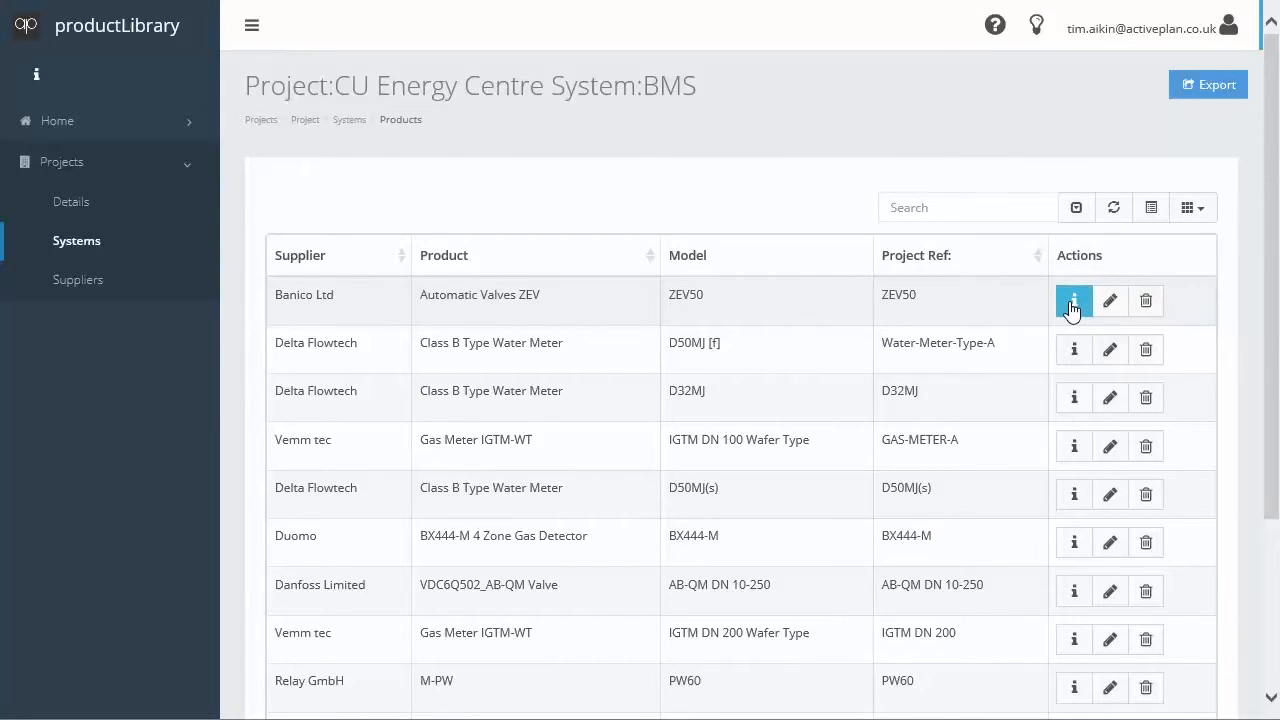
mouse_move(1092, 70)
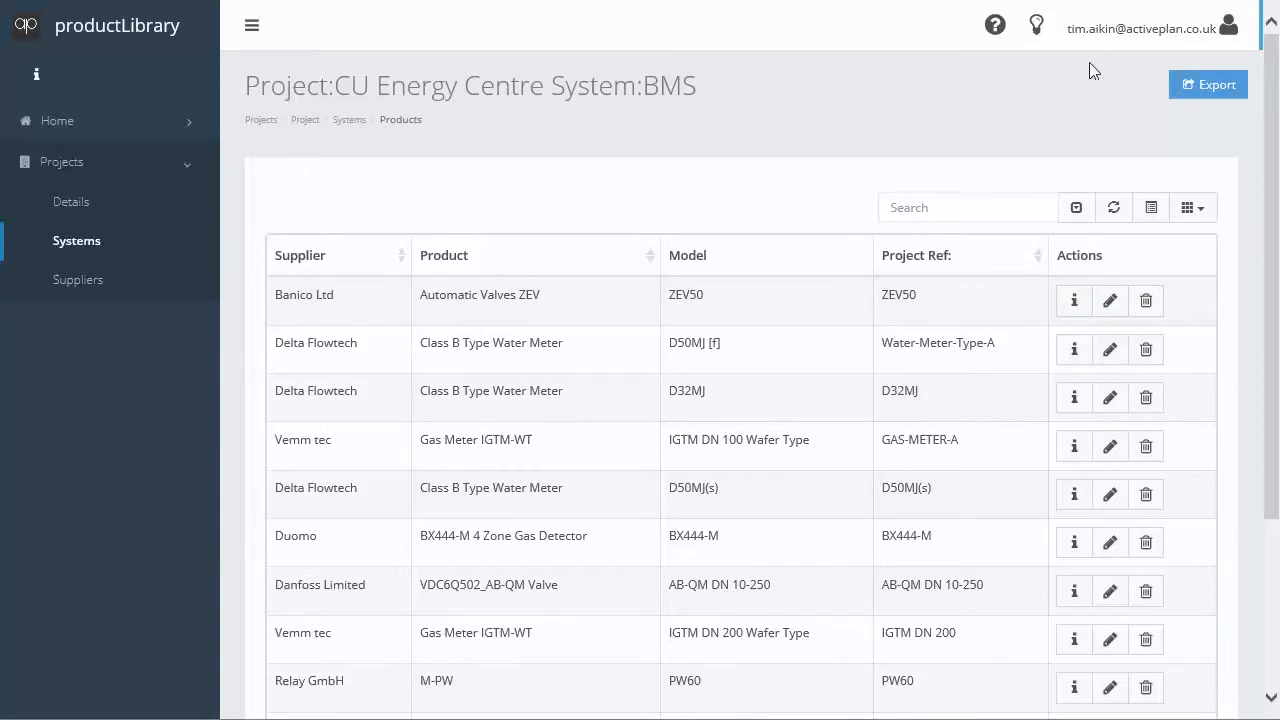
View the ZEV50 model details, then the EV0 260 200 model from Ability Projects Ltd
left_click(1072, 300)
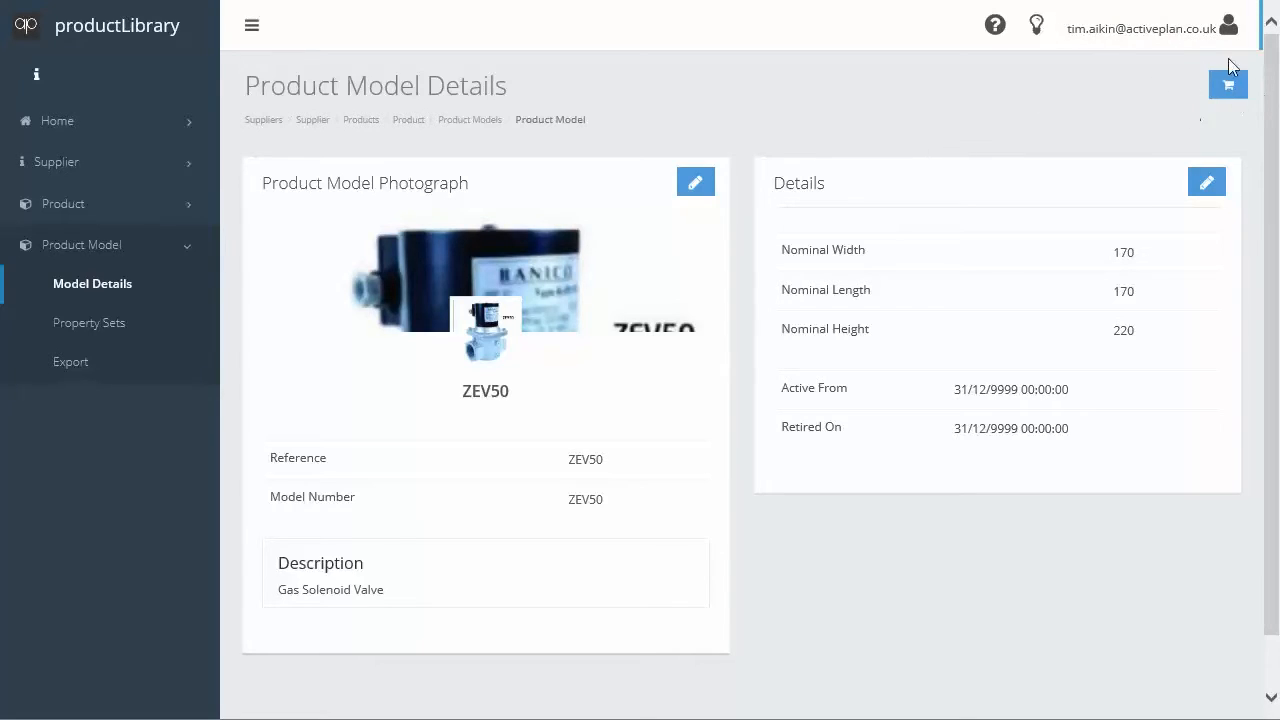
mouse_move(1120, 94)
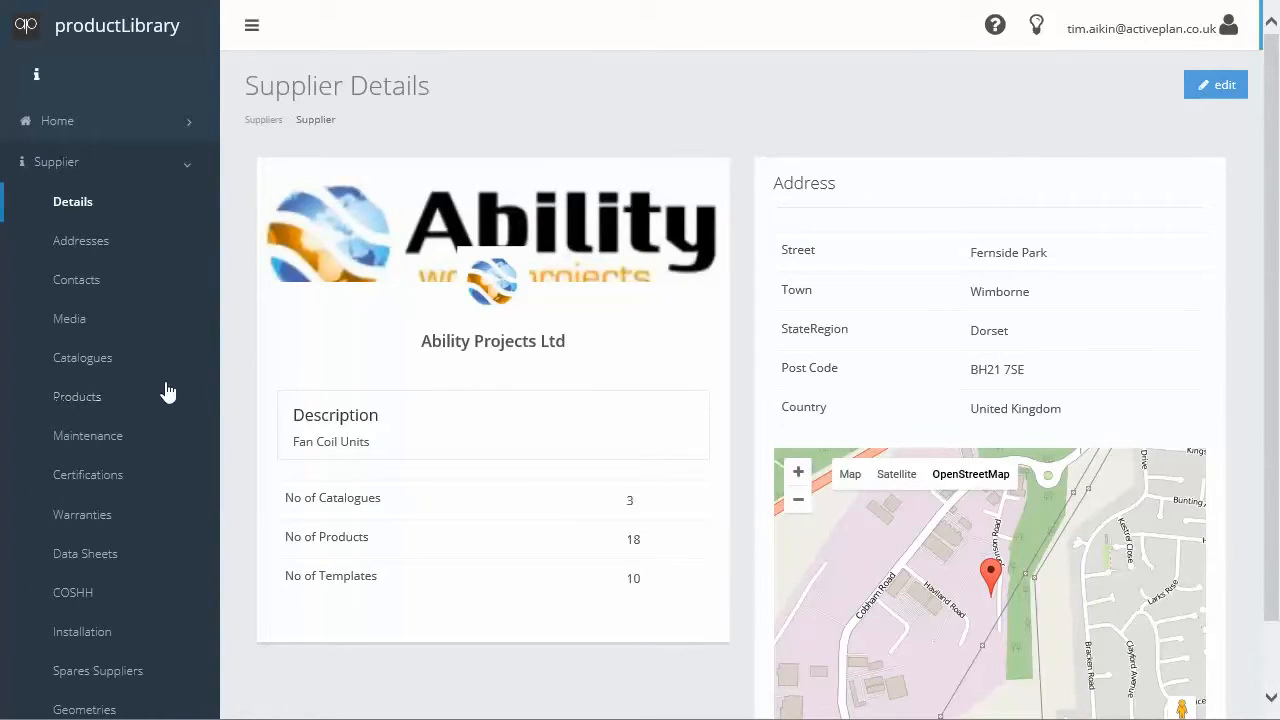
left_click(76, 396)
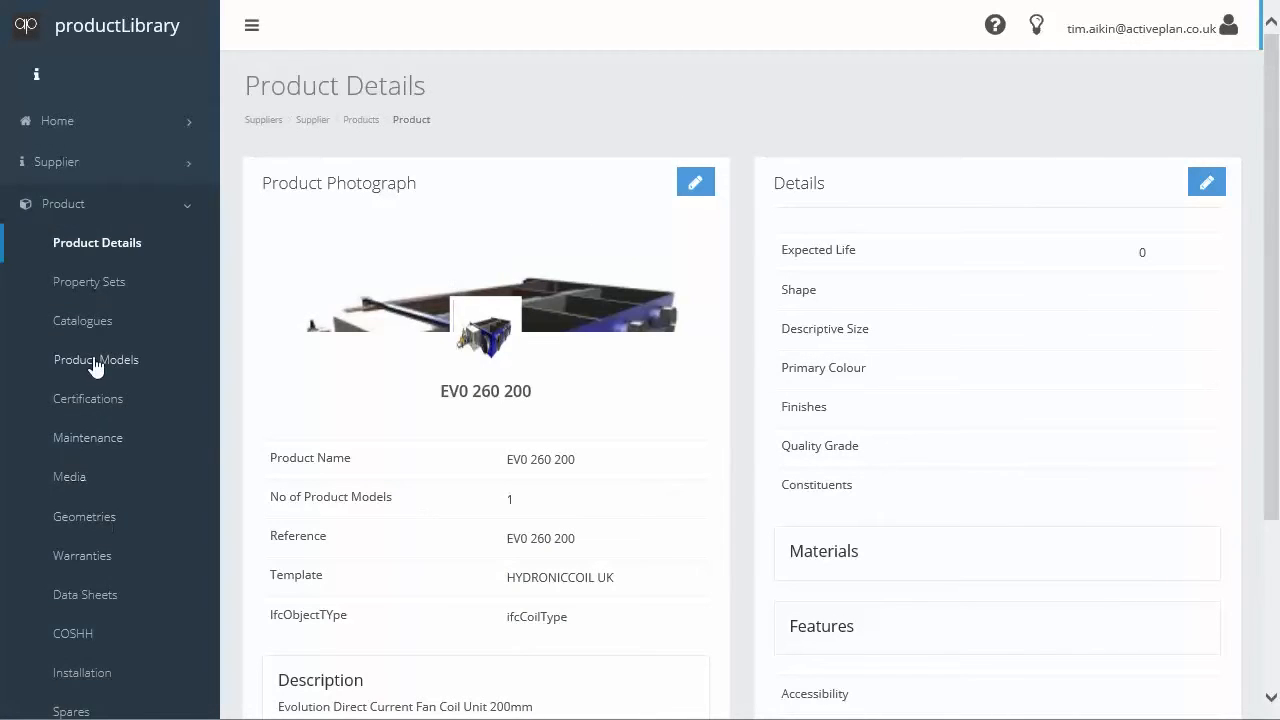
left_click(96, 360)
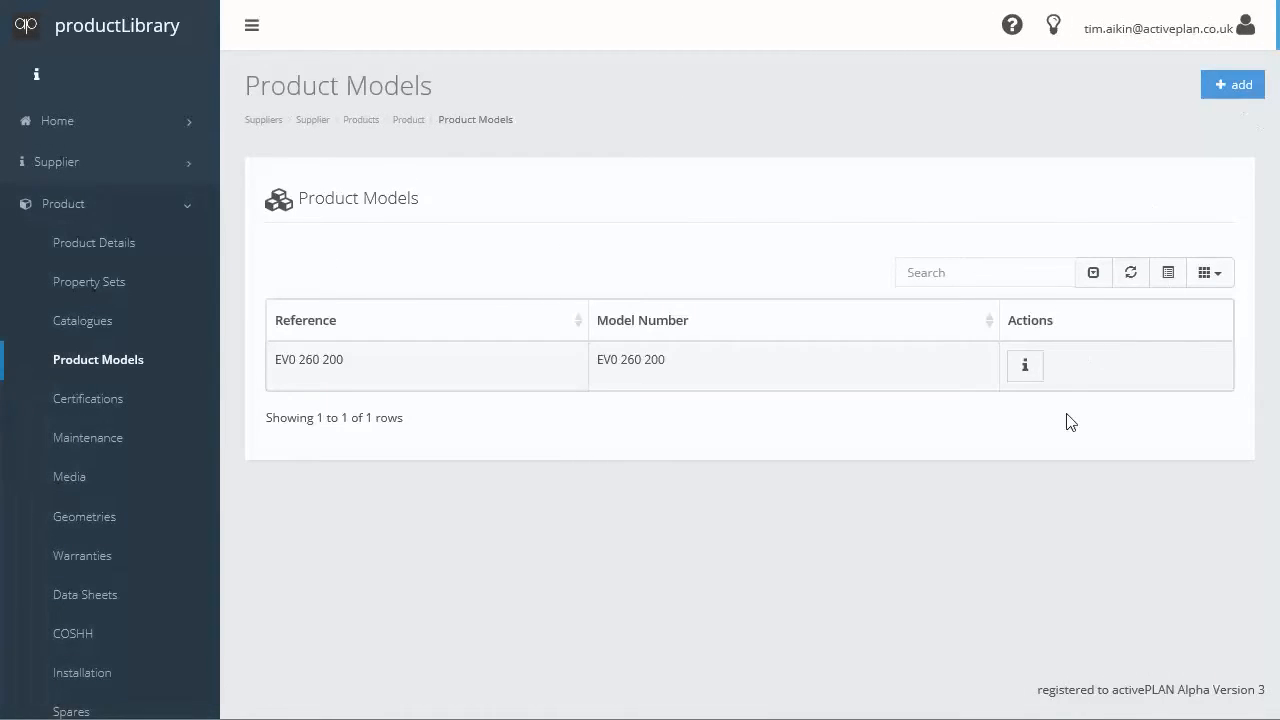
left_click(1024, 364)
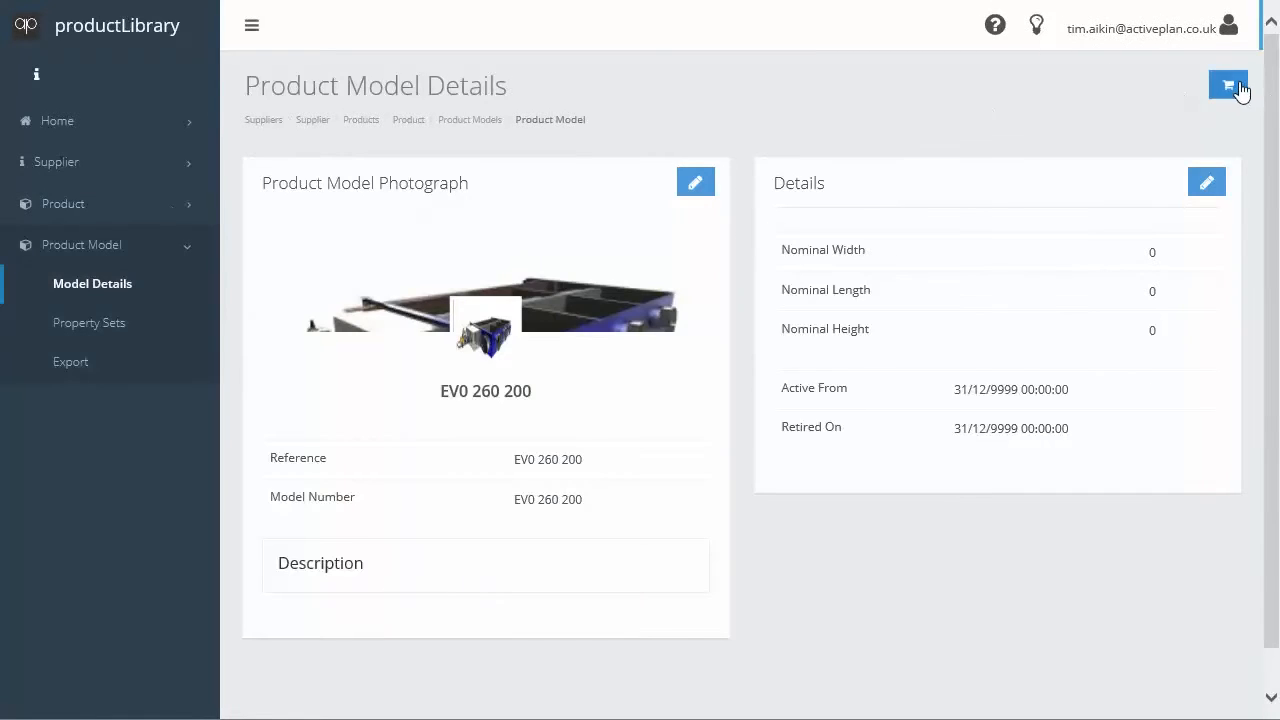
Add the model to the default testing project, Heating and Cooling system, reference FAN-COIL-01, UK Office contact
left_click(1228, 86)
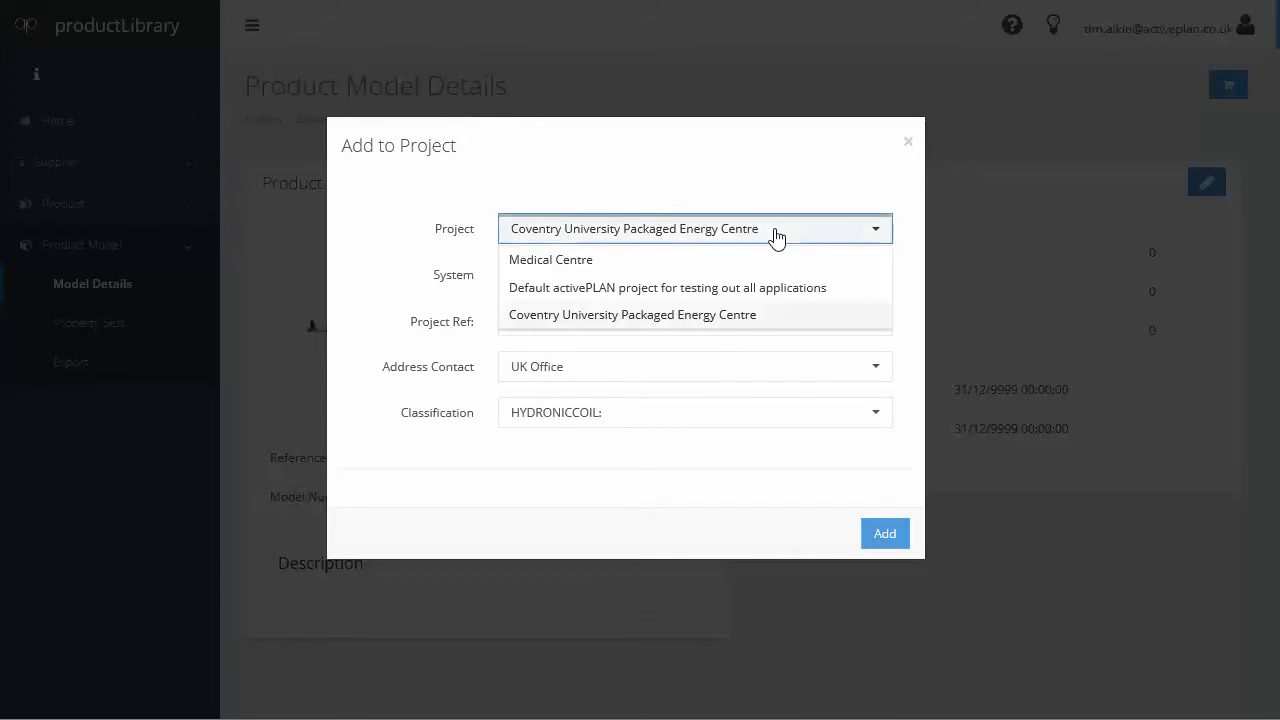
mouse_move(578, 266)
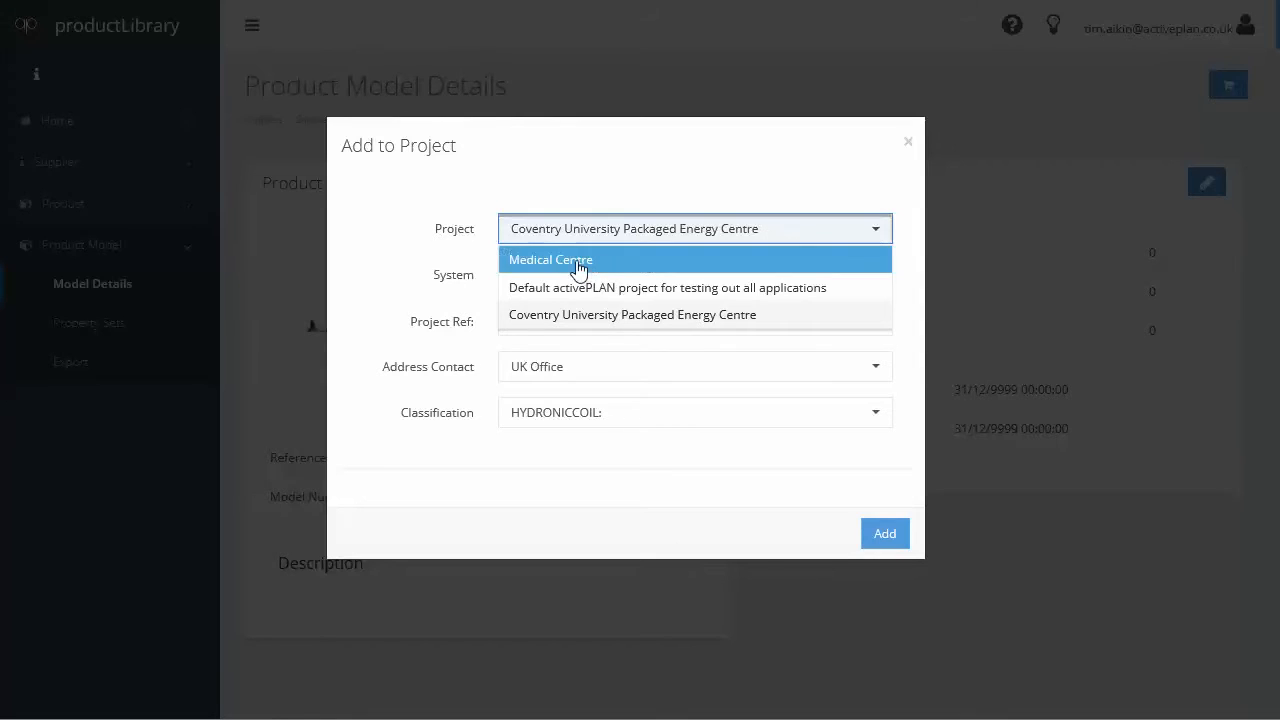
left_click(666, 288)
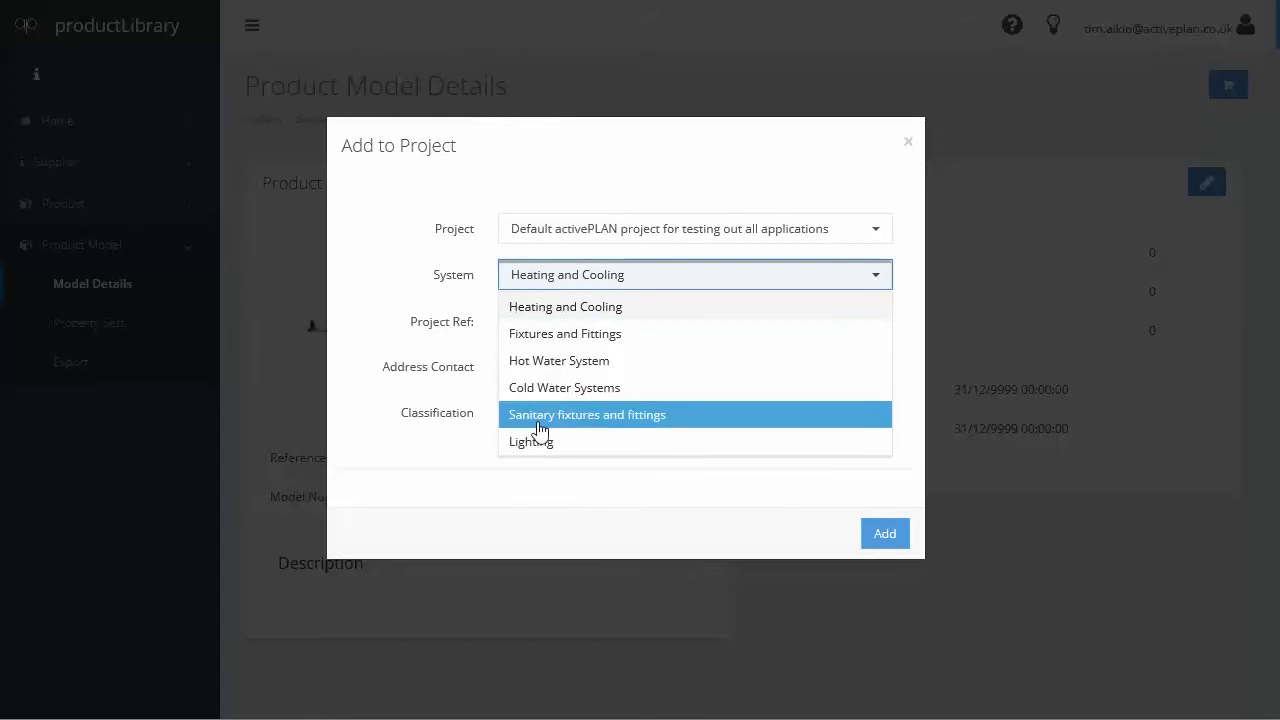
mouse_move(538, 306)
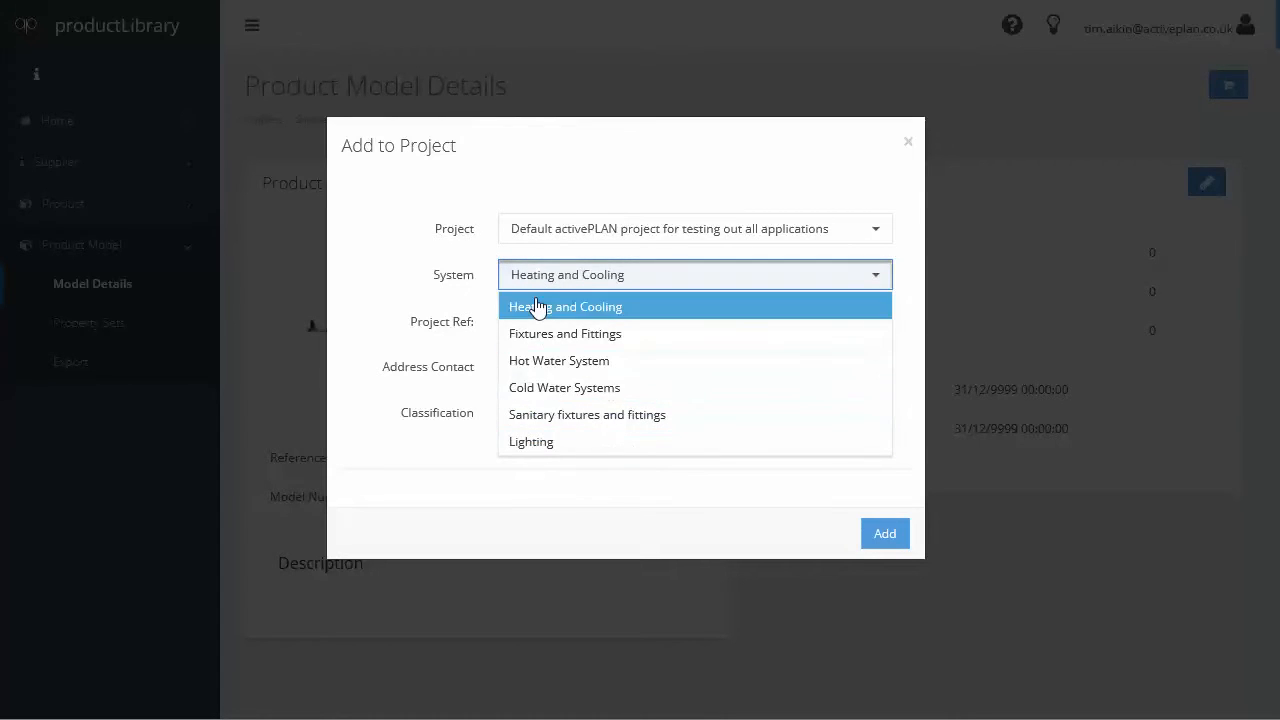
left_click(564, 306)
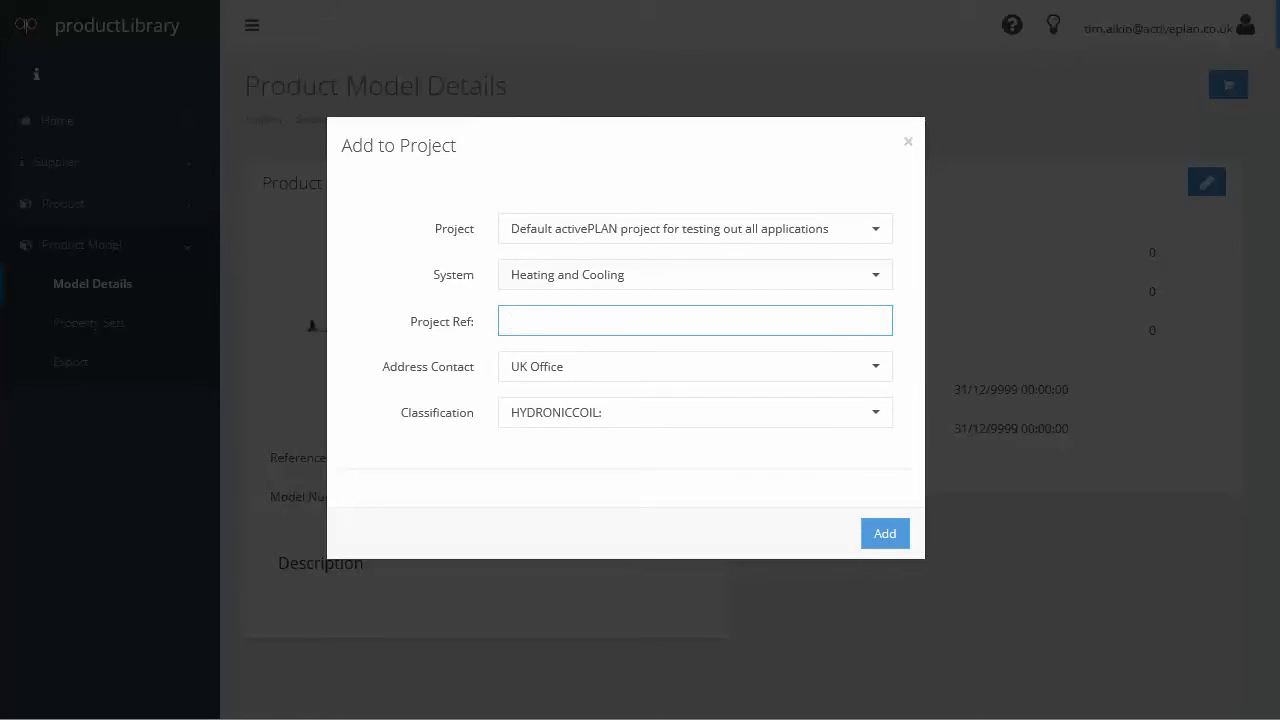
type("FAN-COIL-01")
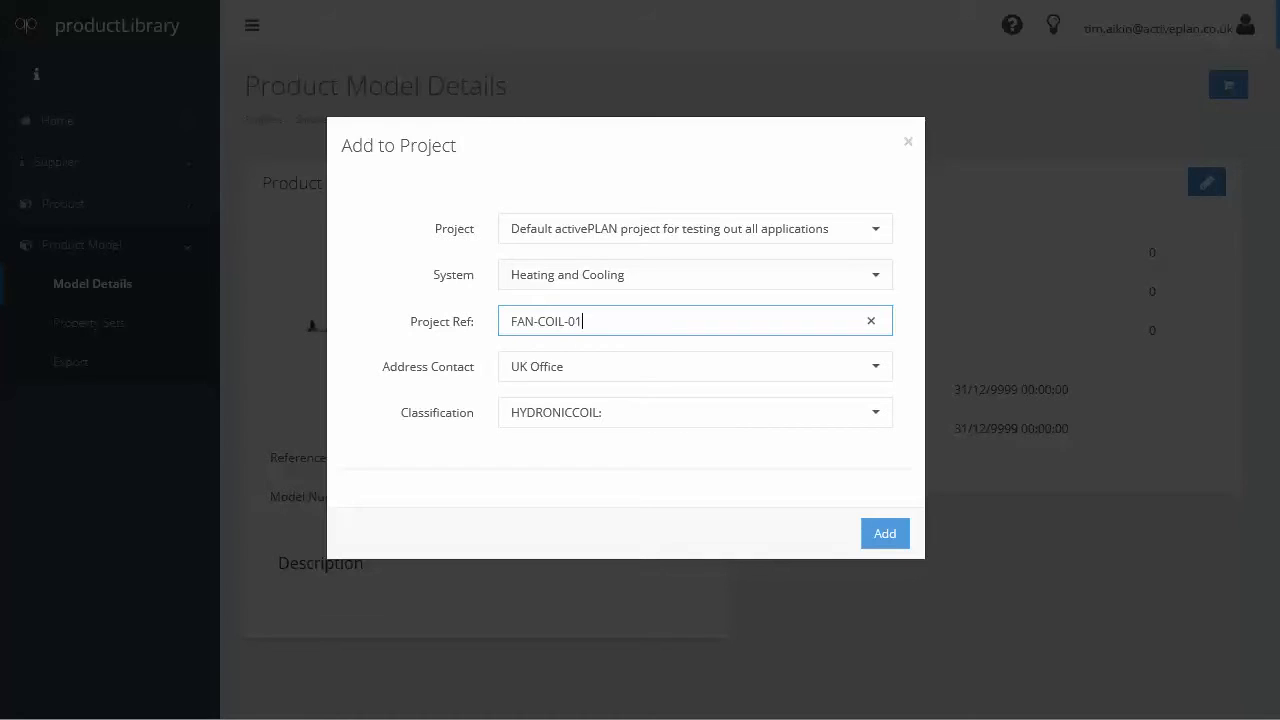
left_click(694, 366)
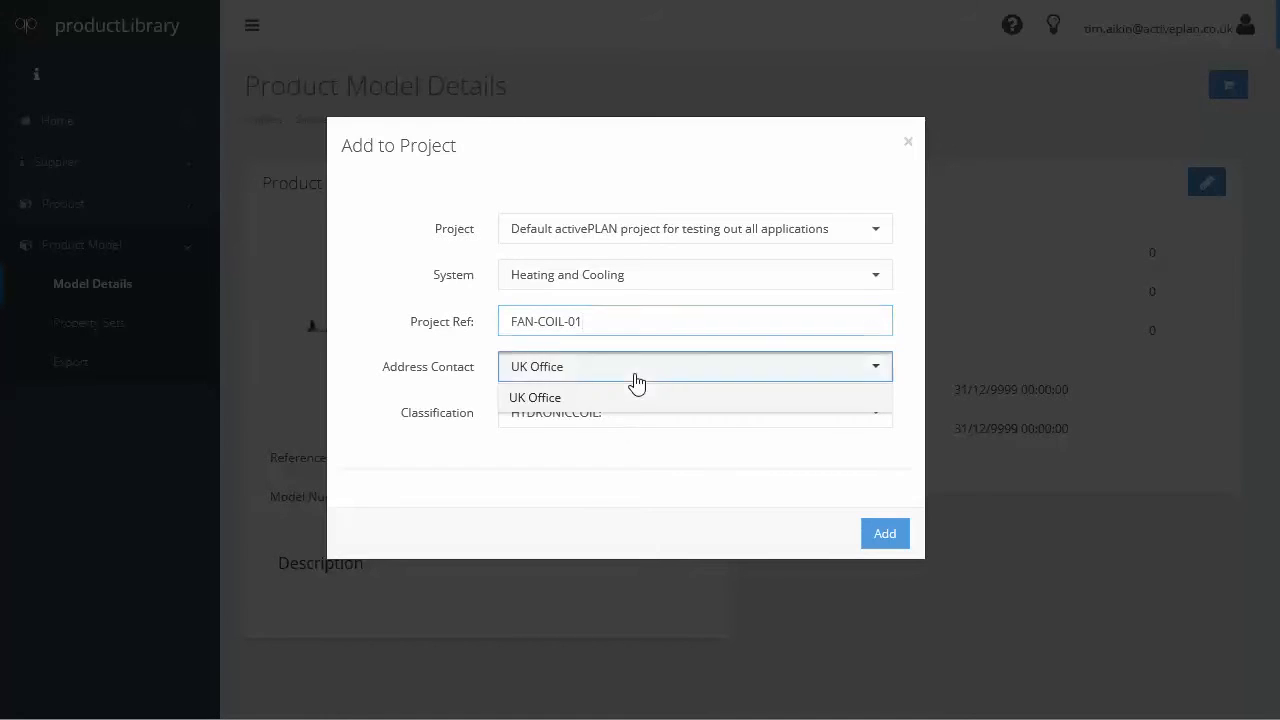
left_click(536, 396)
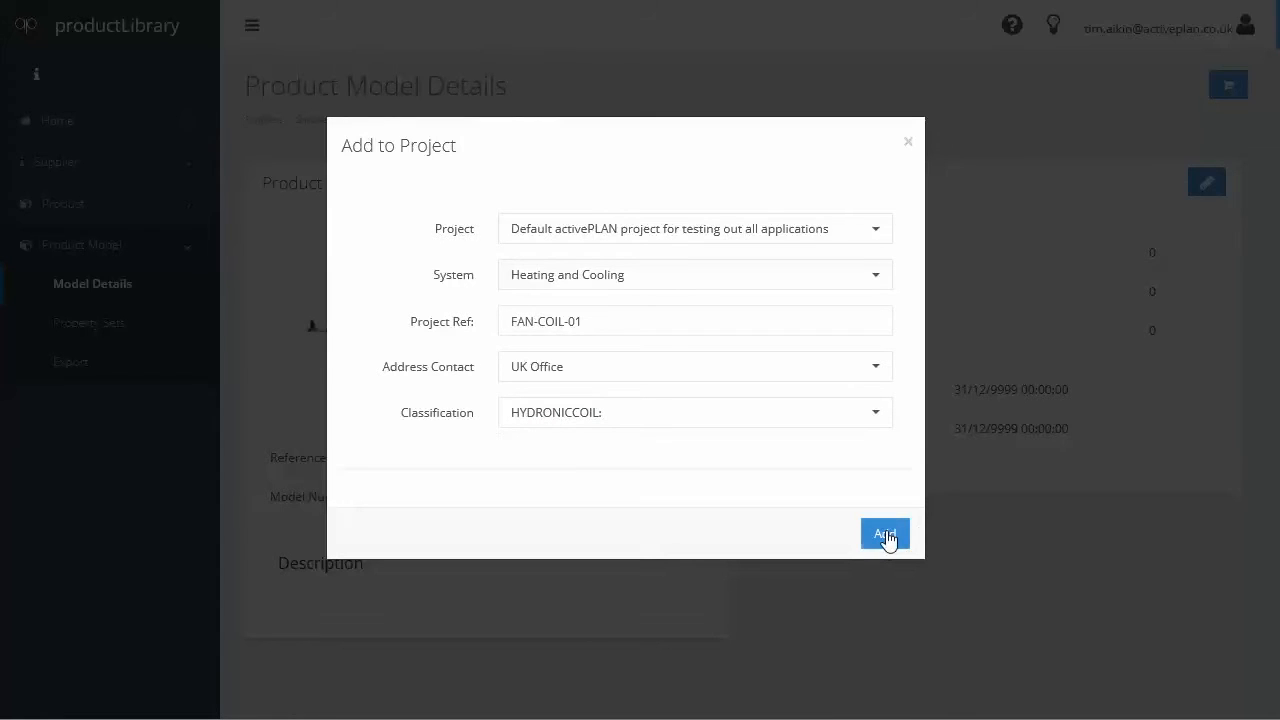
left_click(884, 532)
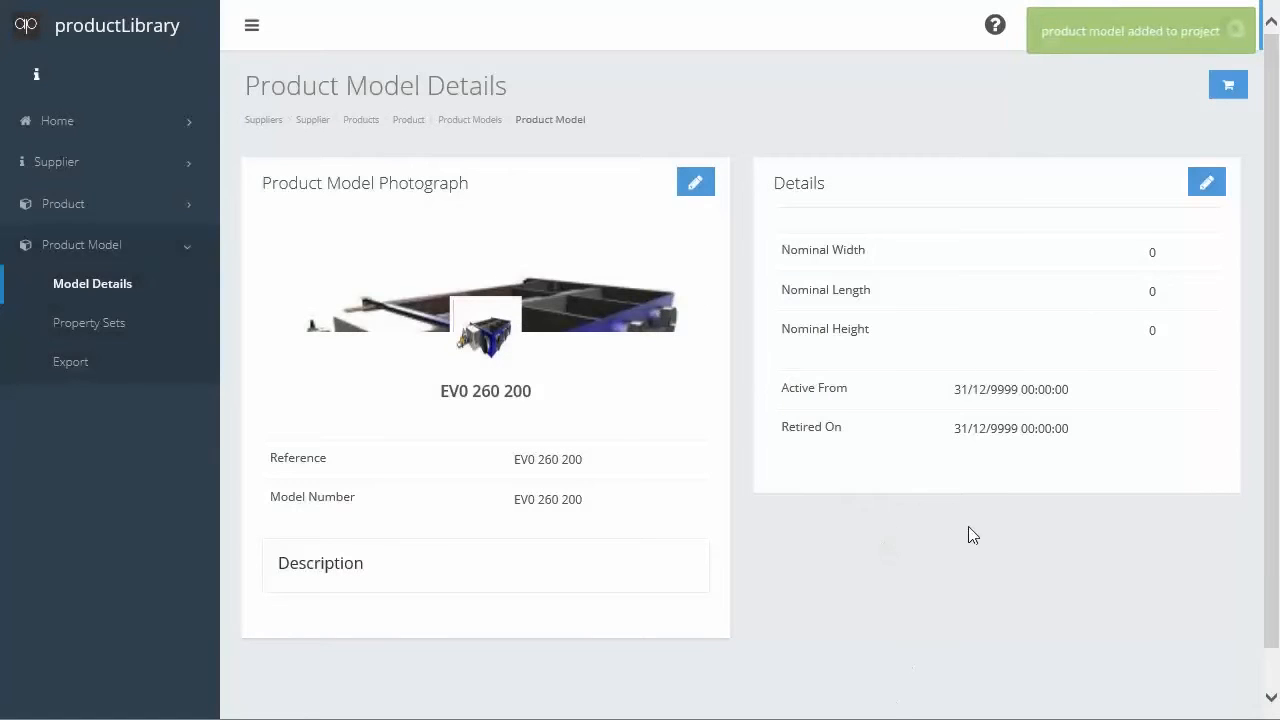
mouse_move(1090, 80)
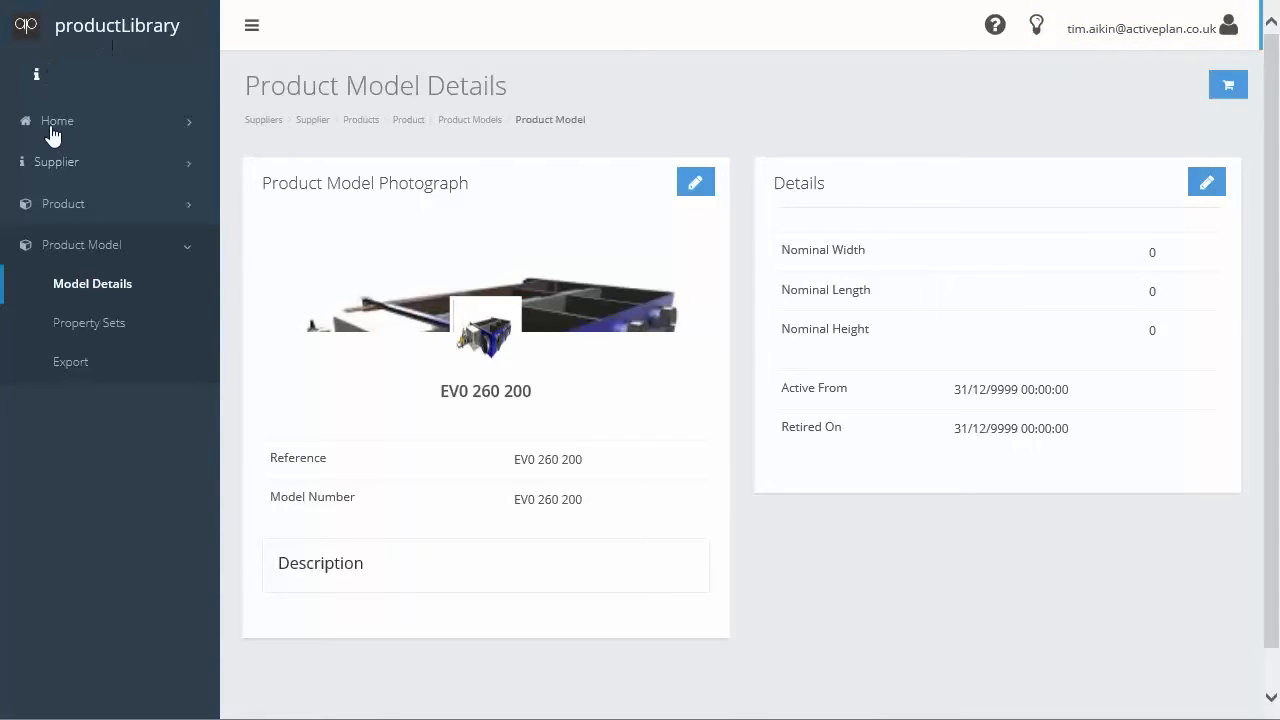
From Projects, reach the activePLAN Health Centre's systems and show the Heating and Cooling products
left_click(56, 120)
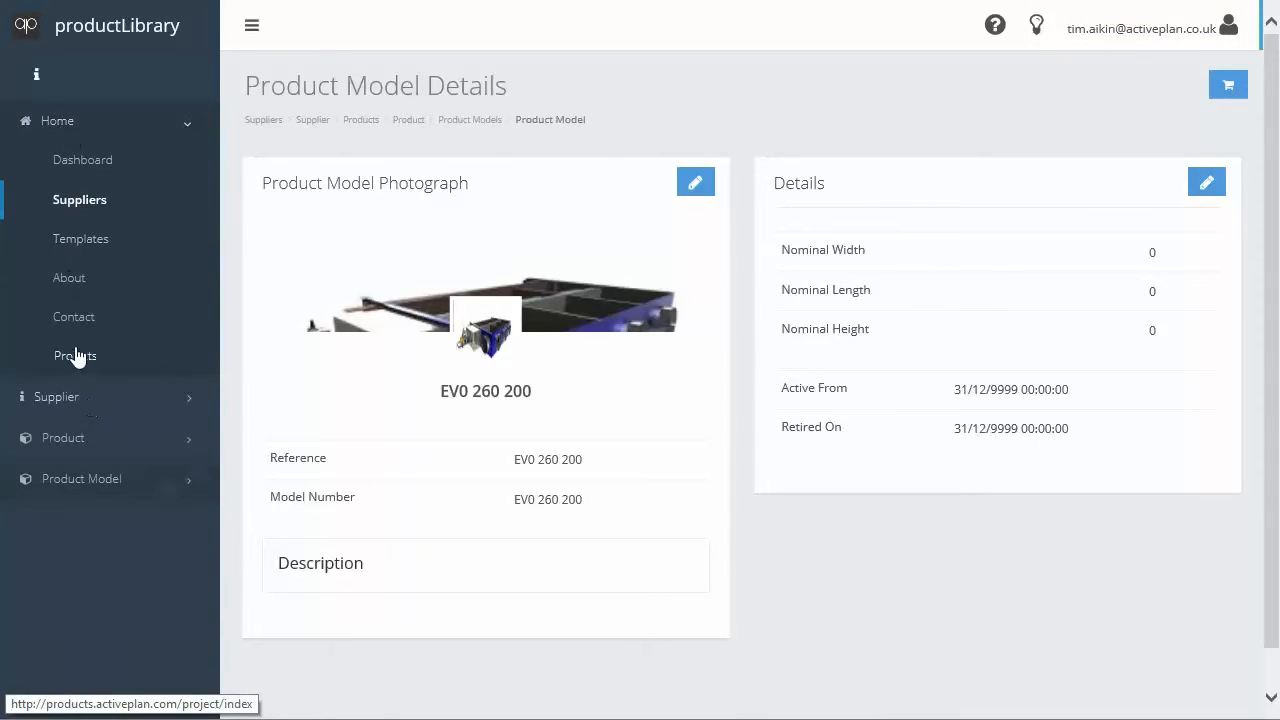
left_click(74, 356)
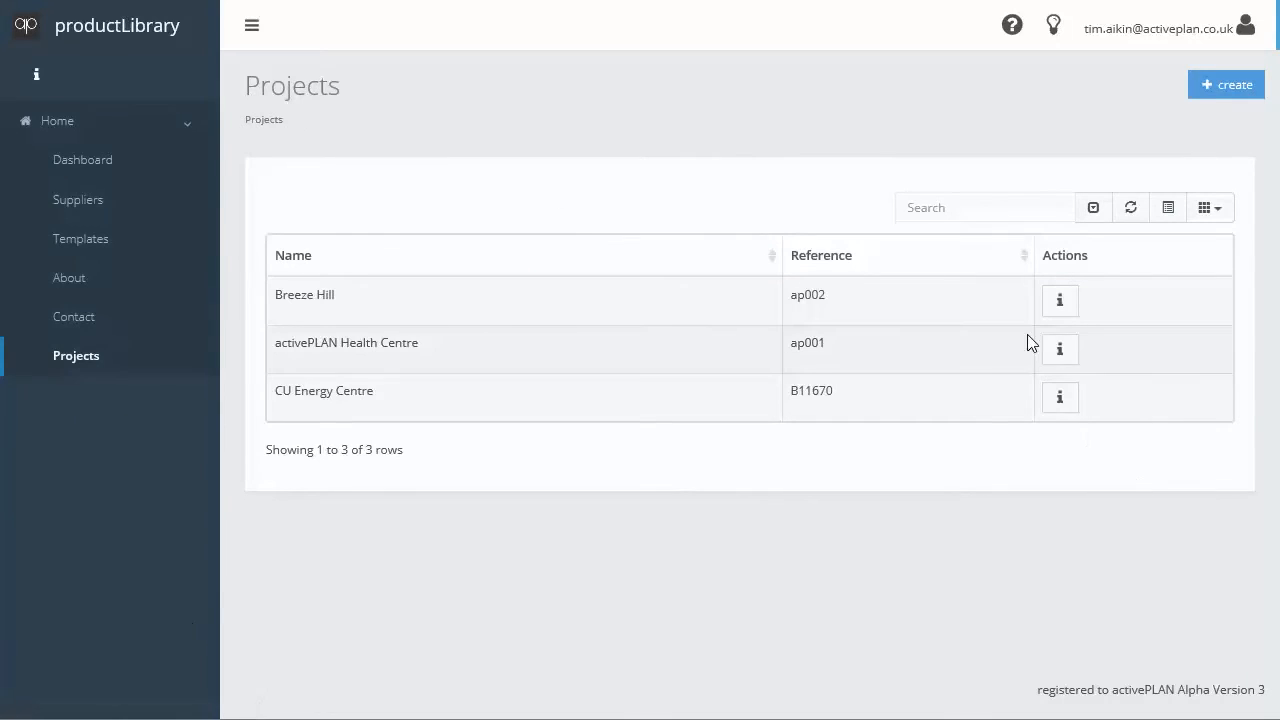
left_click(1060, 348)
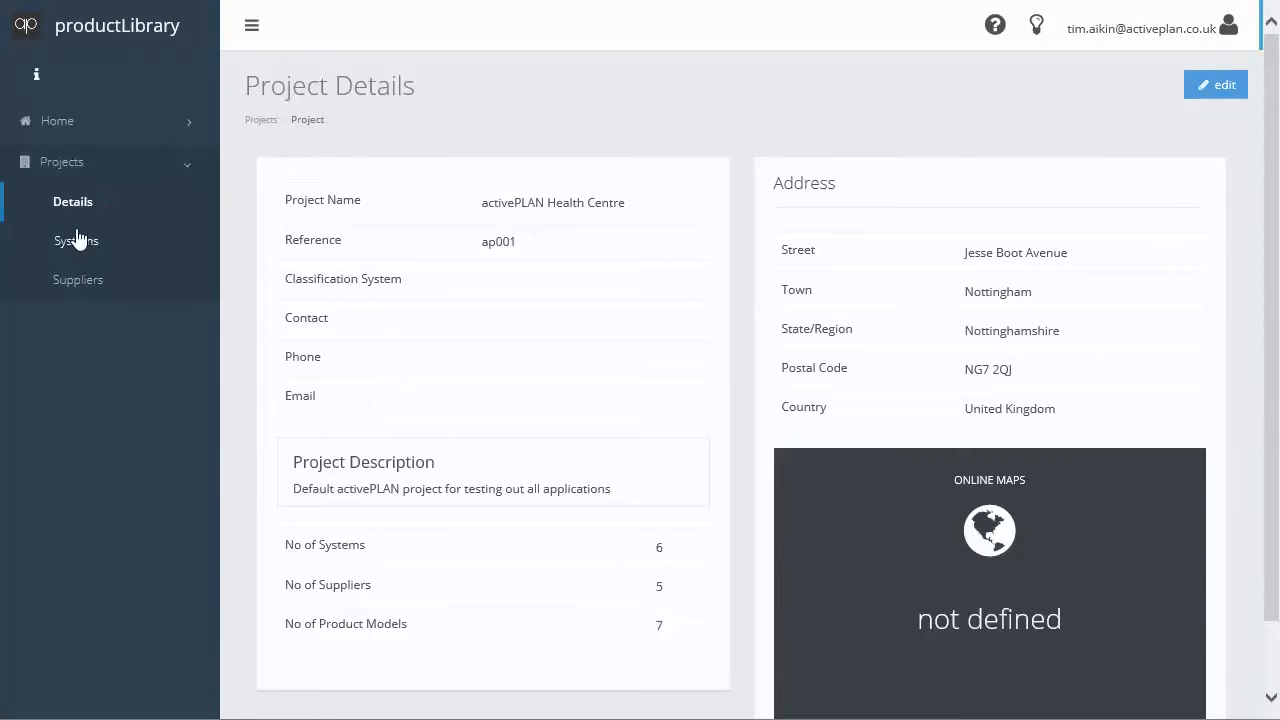
left_click(76, 240)
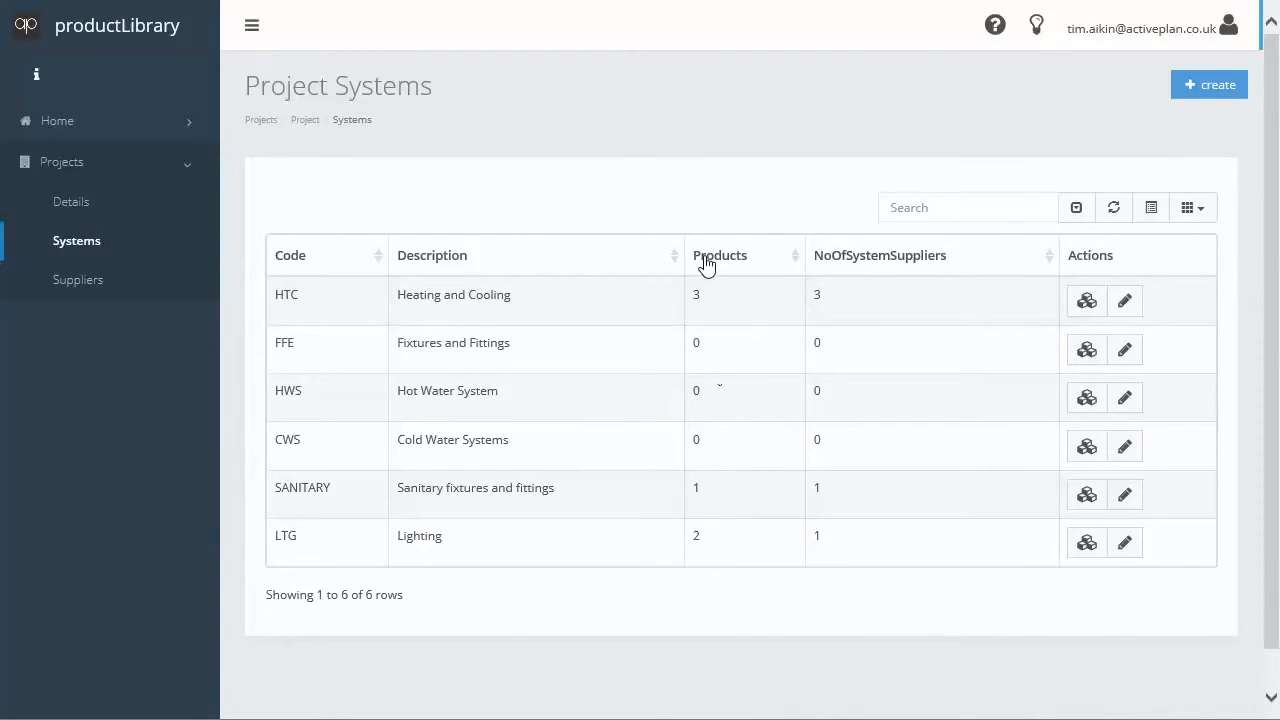
left_click(720, 256)
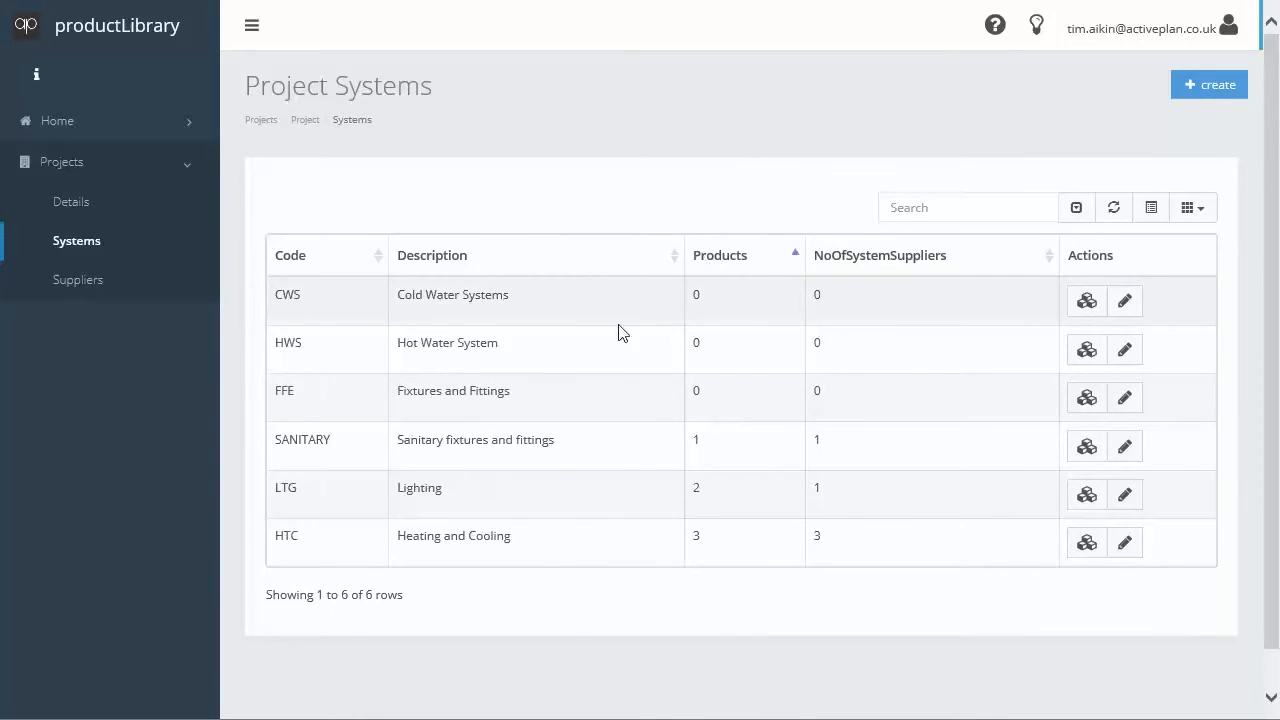
left_click(720, 256)
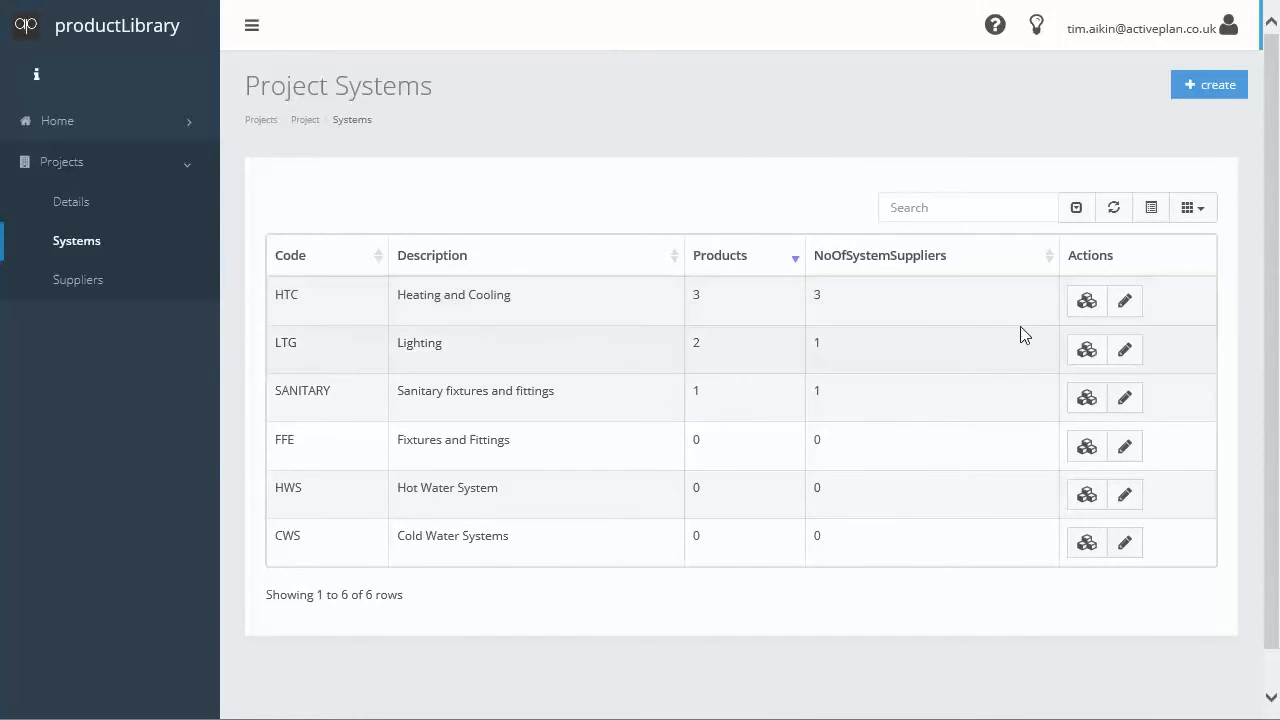
left_click(1084, 300)
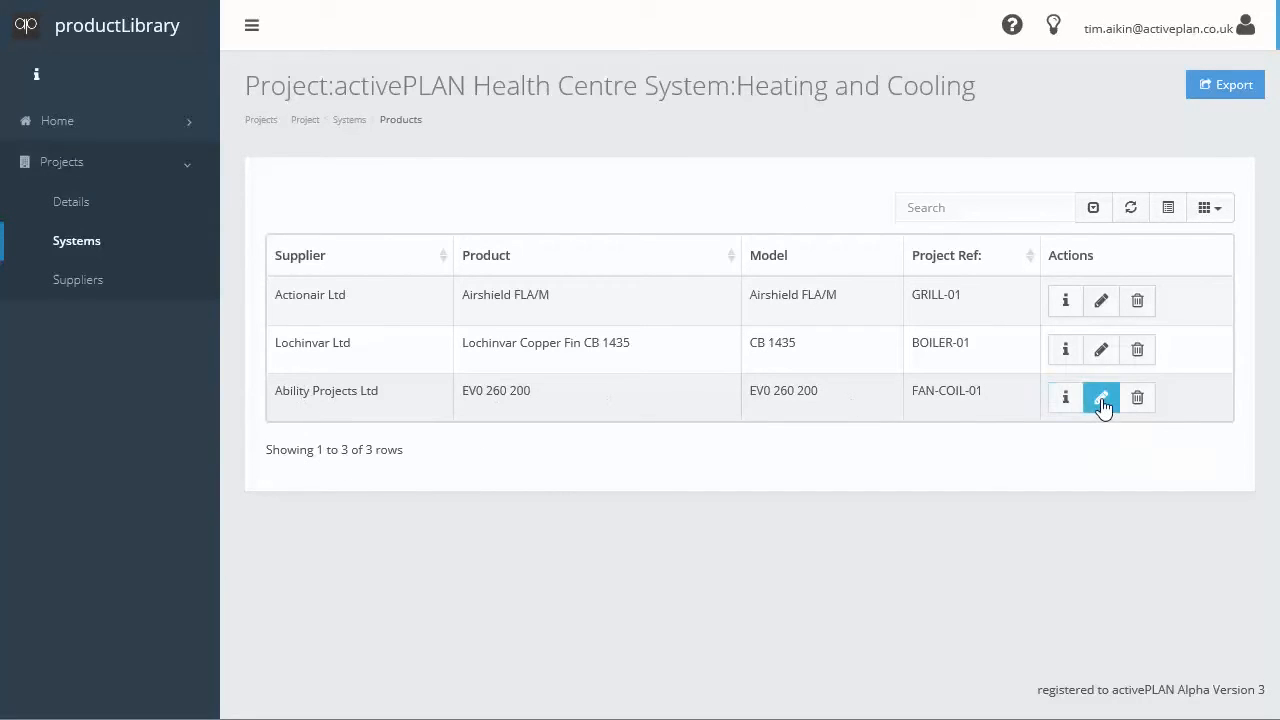
Edit the EV0 260 200 entry to a Replacement Cost of 350, update it and return to Projects
left_click(1100, 396)
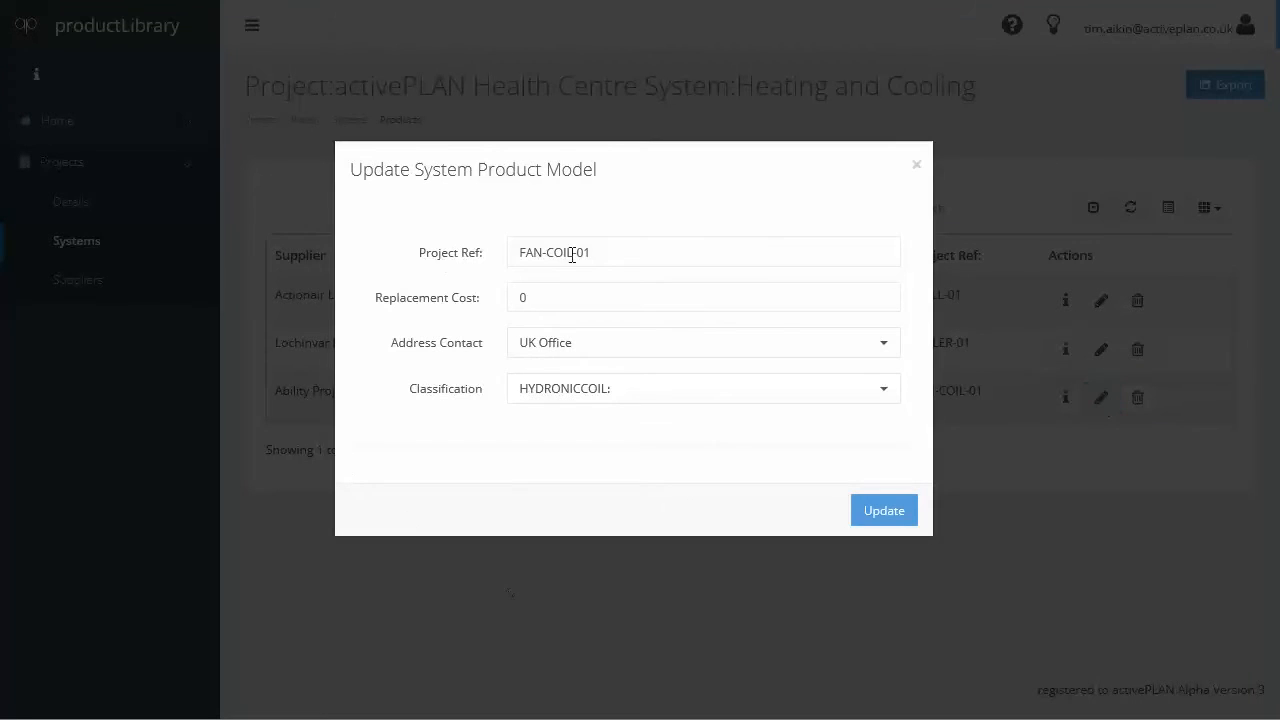
left_click(700, 296)
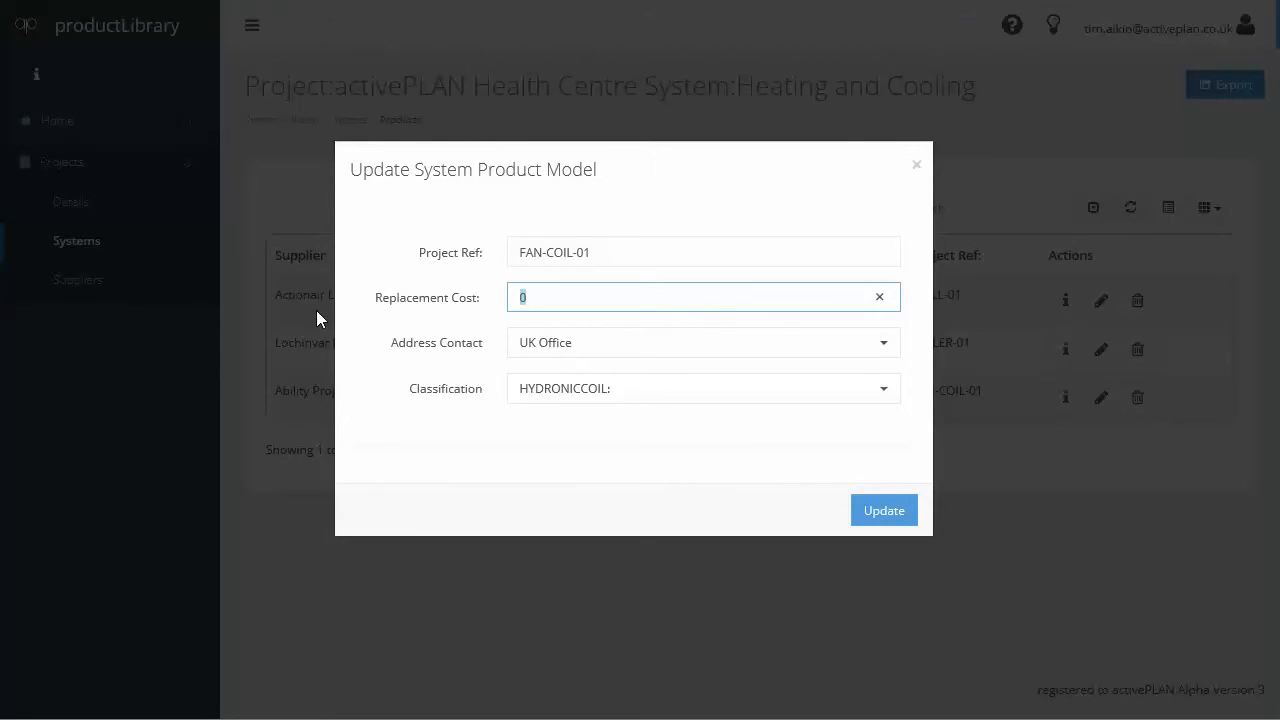
type("350")
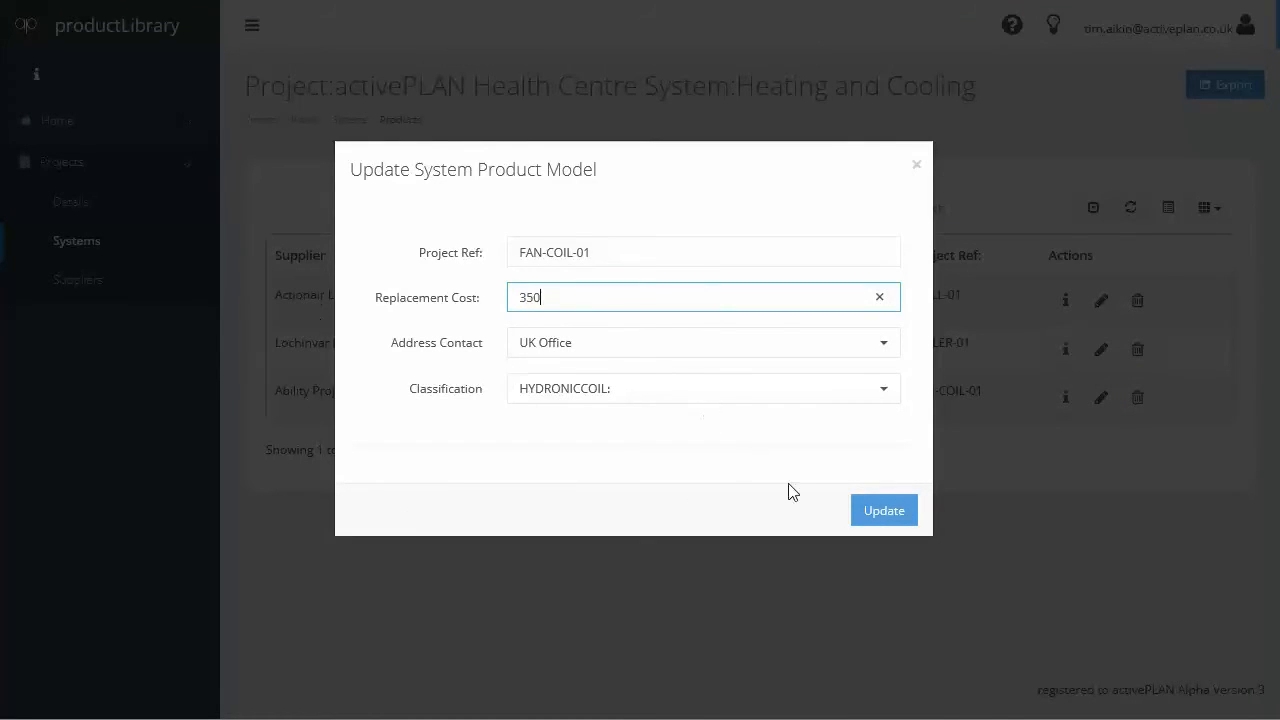
left_click(884, 510)
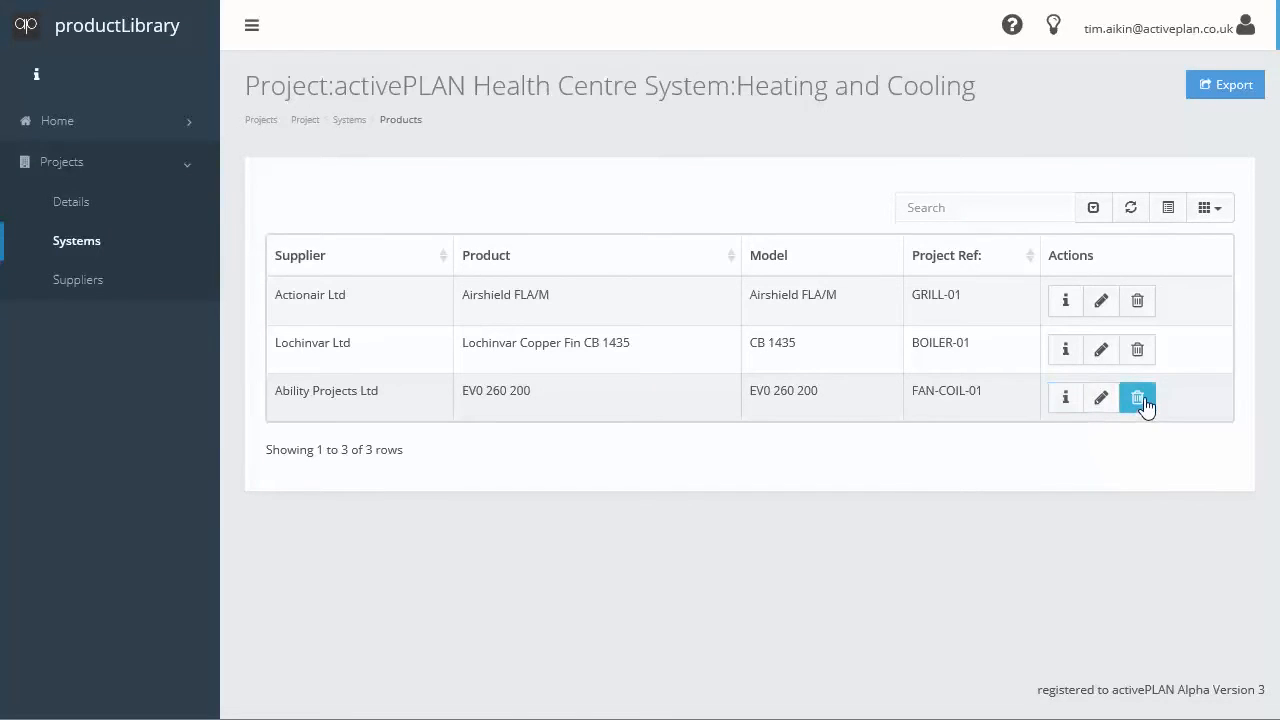
left_click(1136, 398)
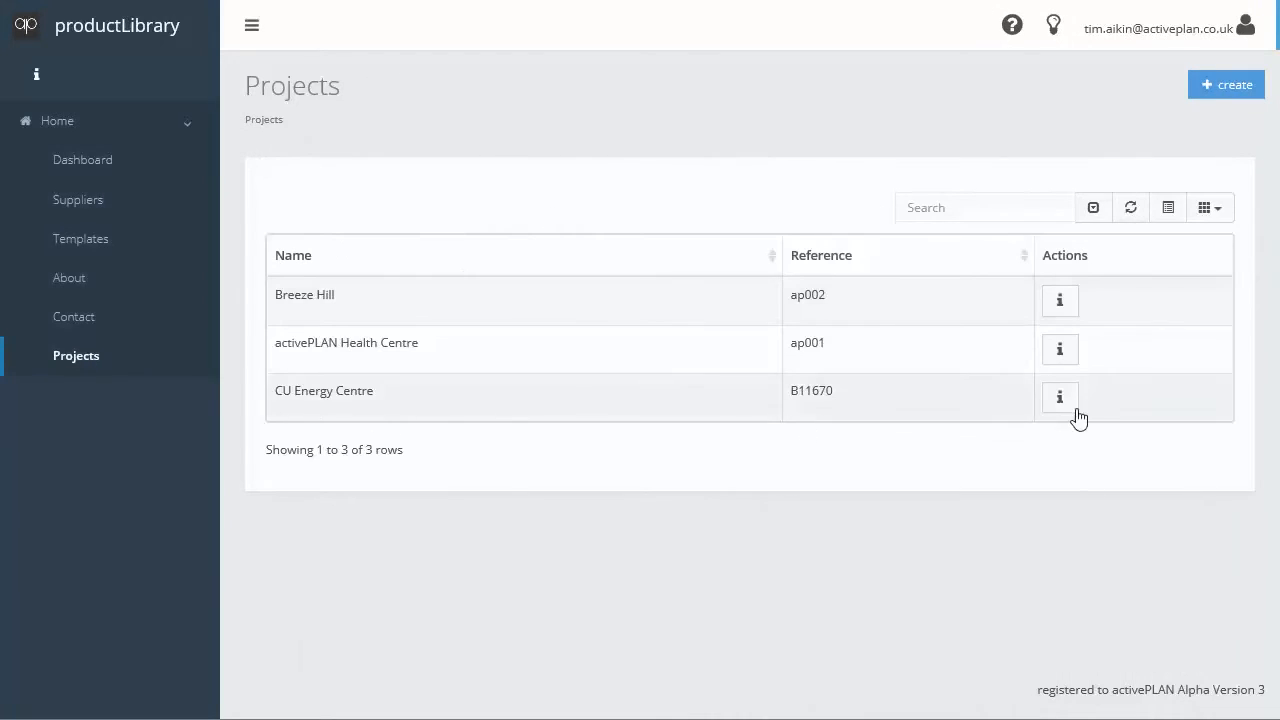
Bring the CU Energy Centre project into edit mode and scroll through its name, address and map fields
left_click(1060, 396)
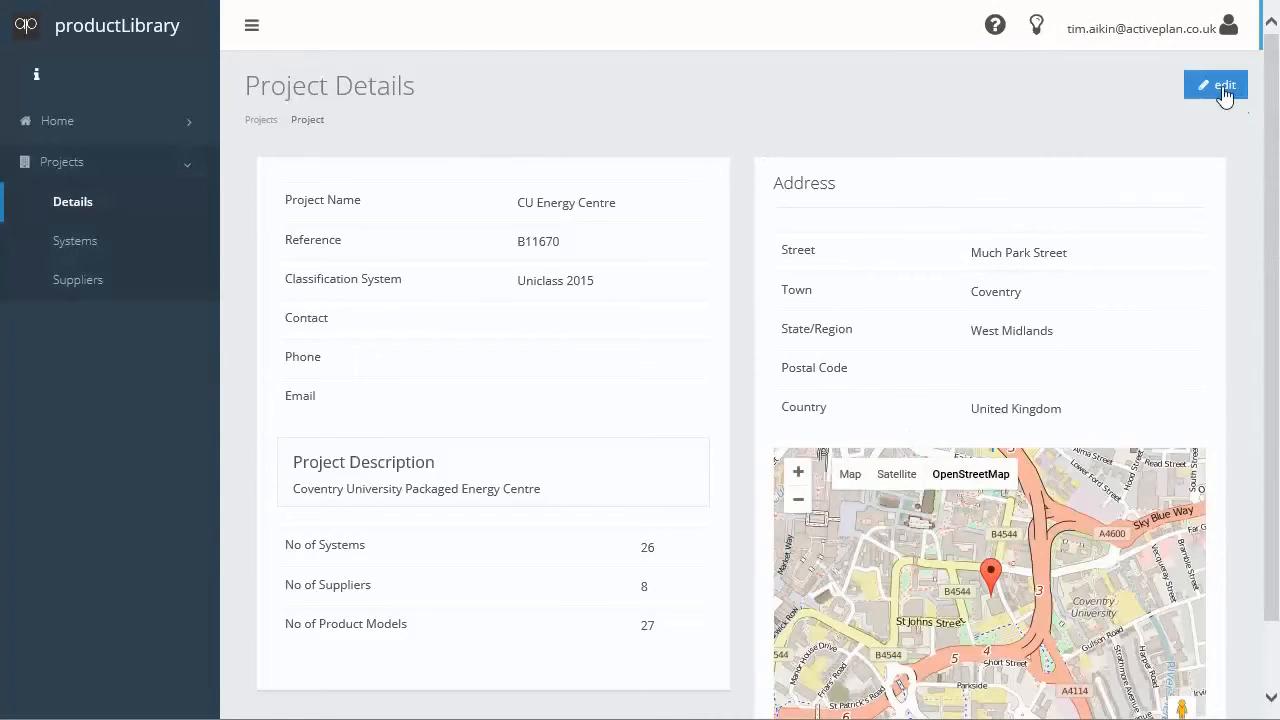
left_click(1214, 84)
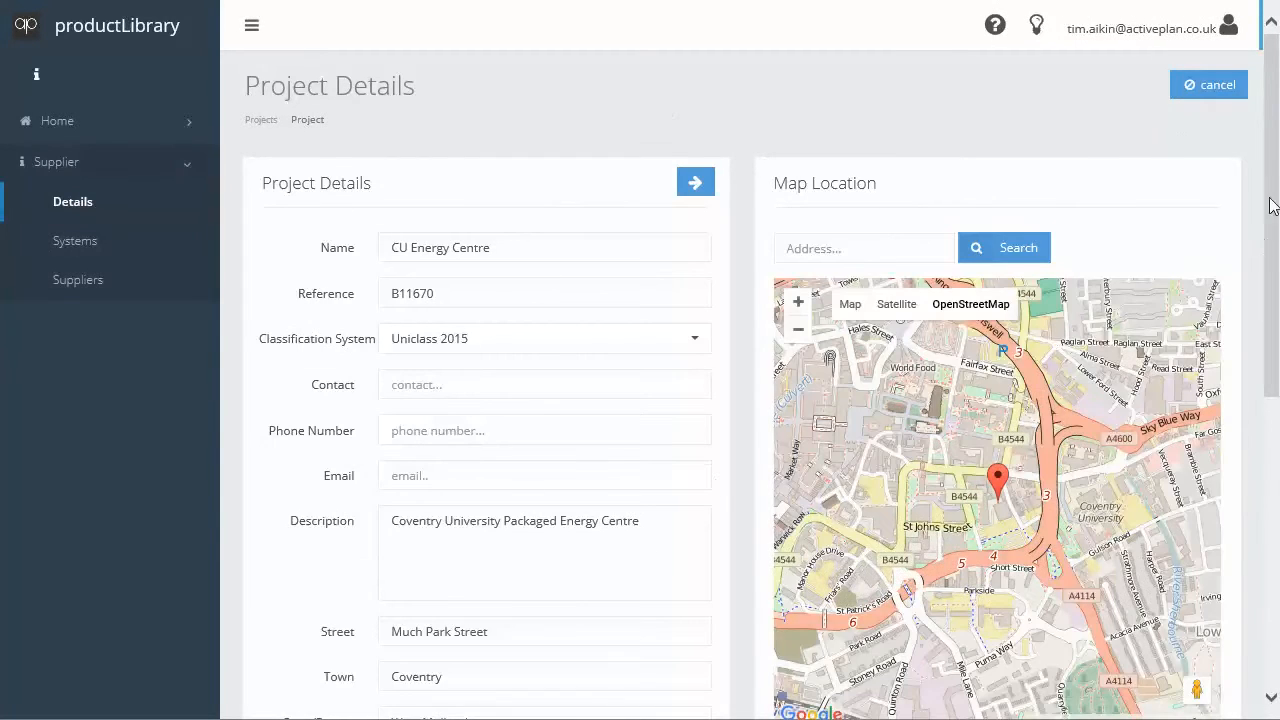
scroll("down", 3)
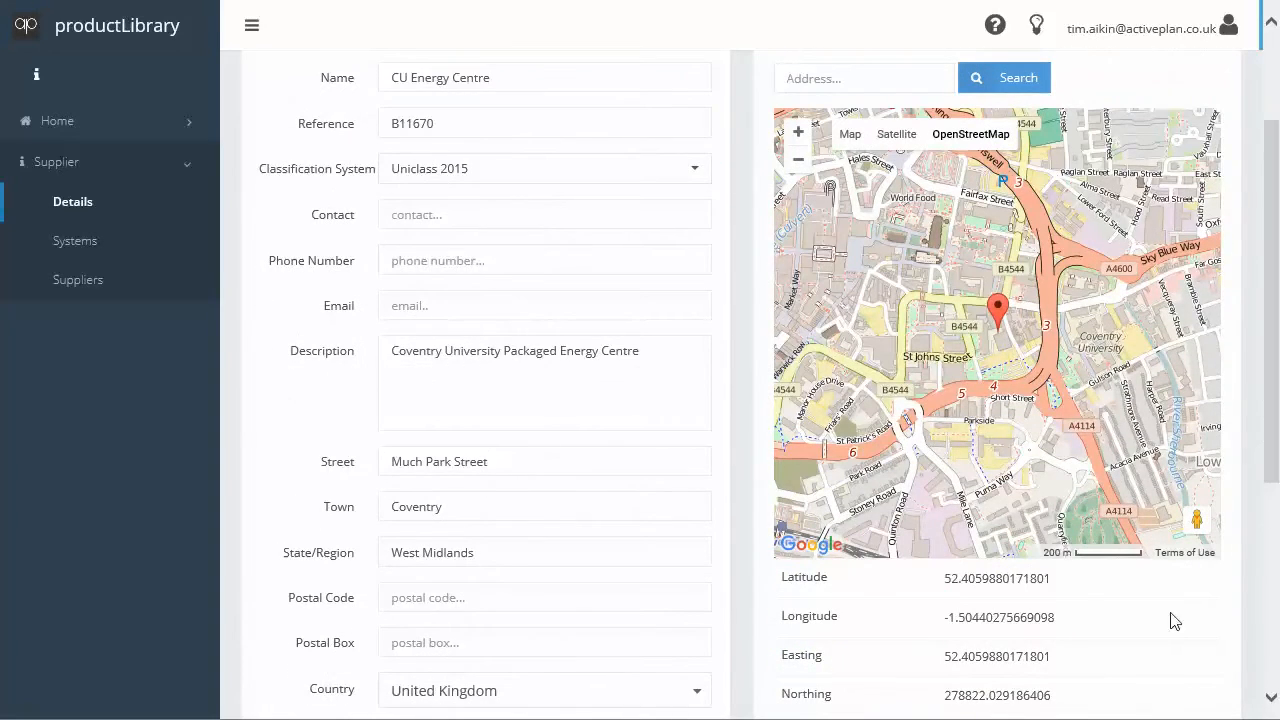
scroll("down", 3)
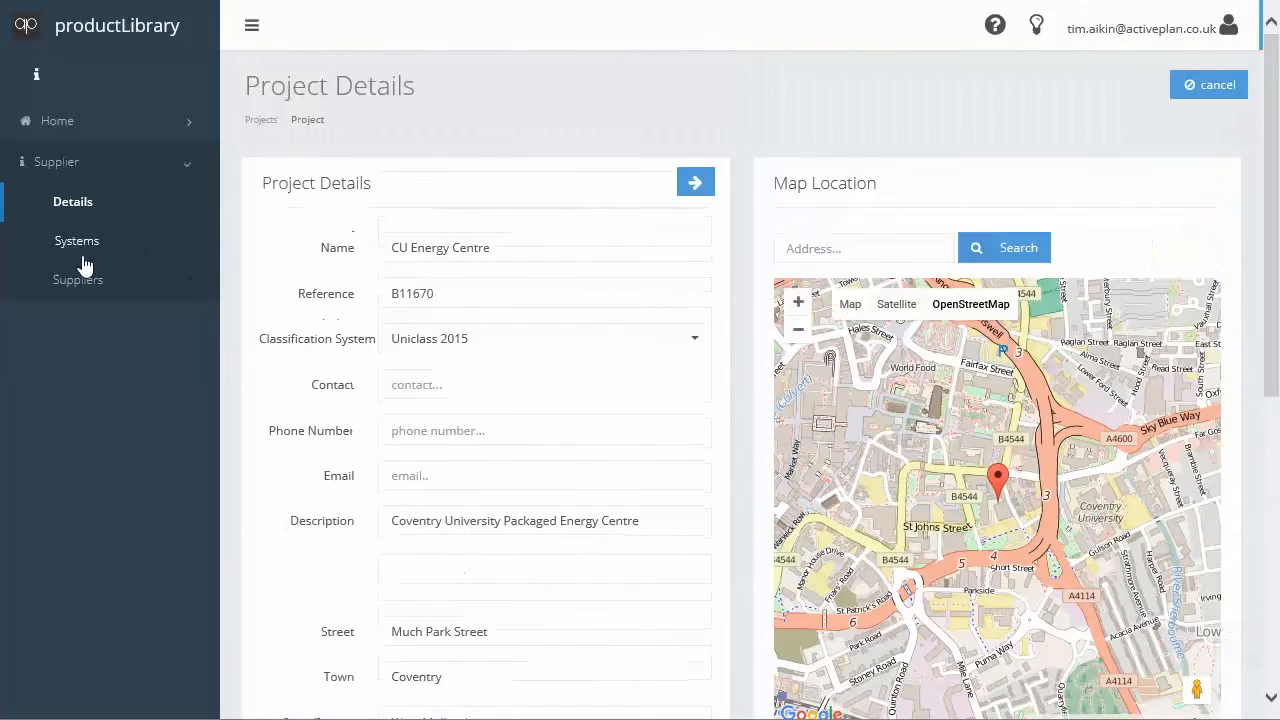
From the BMS system's Export options, download the SPie Excel spreadsheet and launch it
left_click(76, 240)
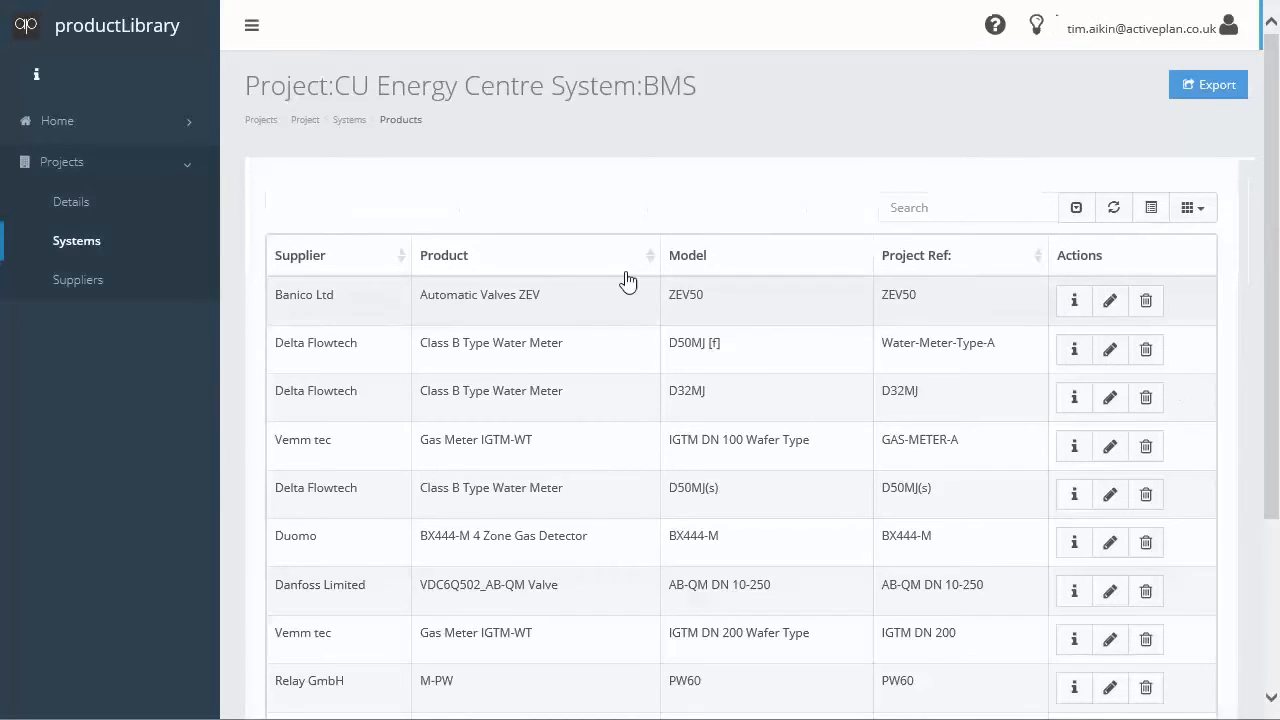
left_click(1208, 84)
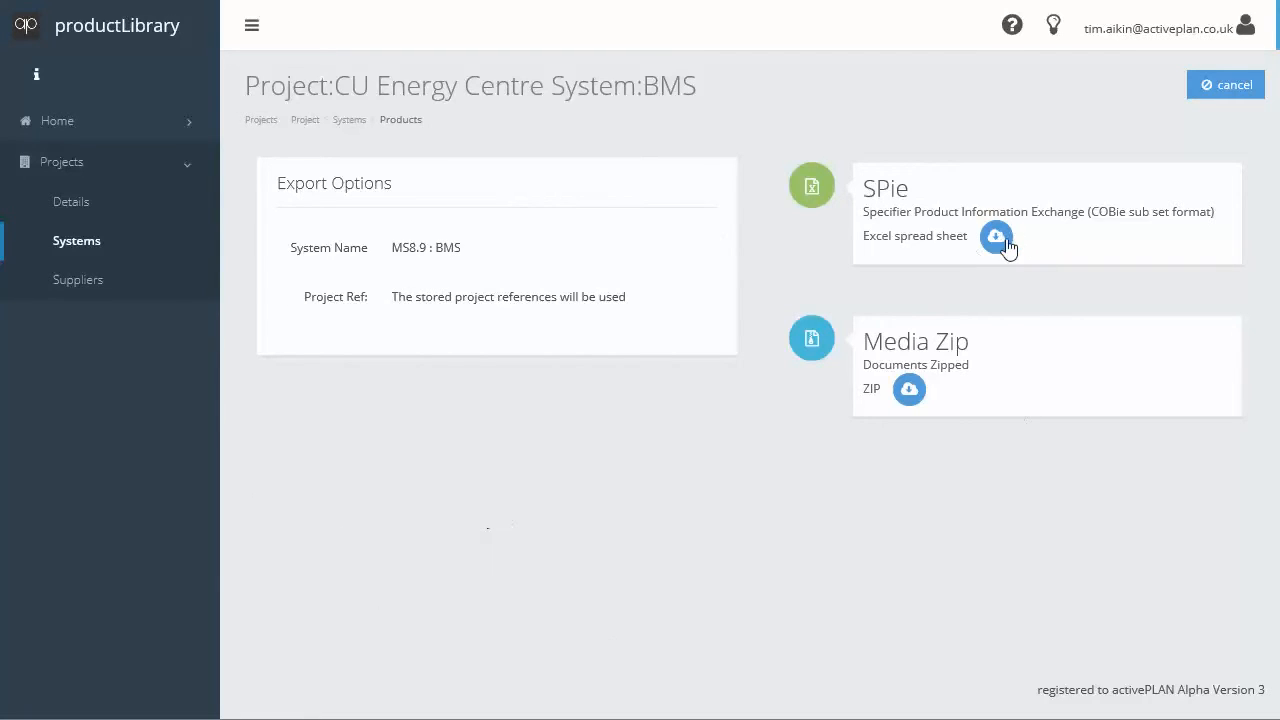
left_click(996, 236)
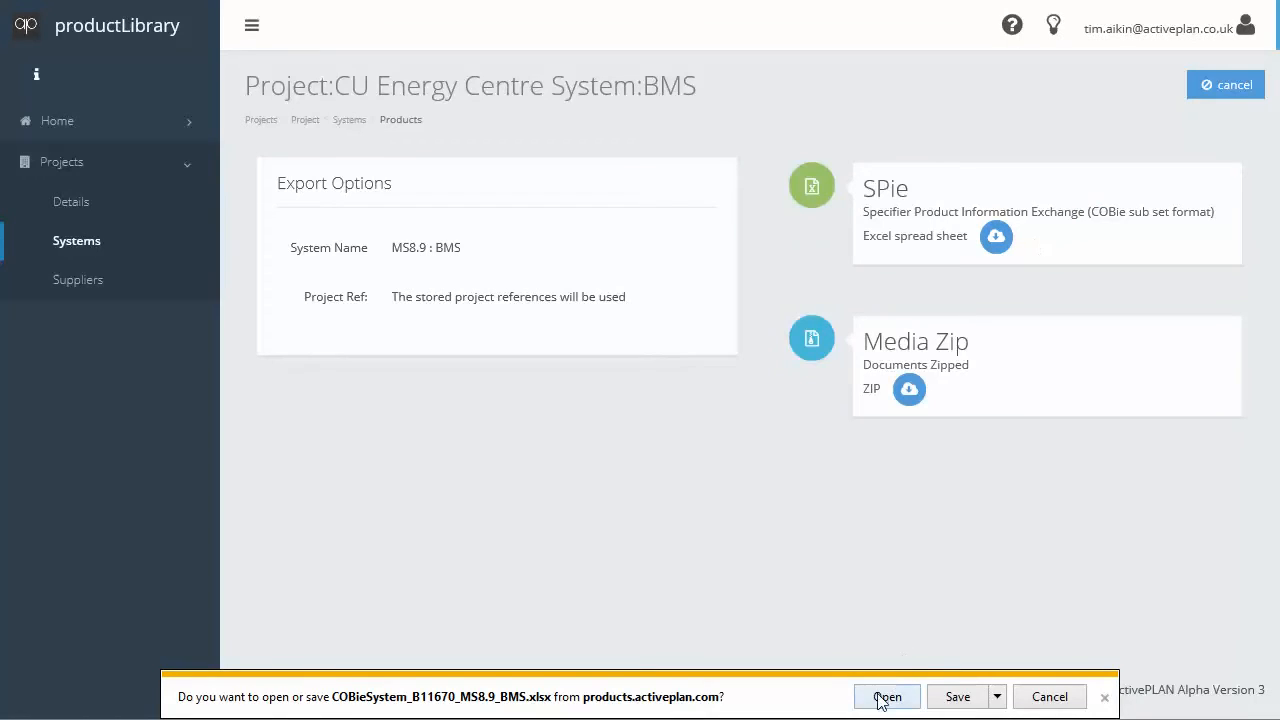
left_click(886, 696)
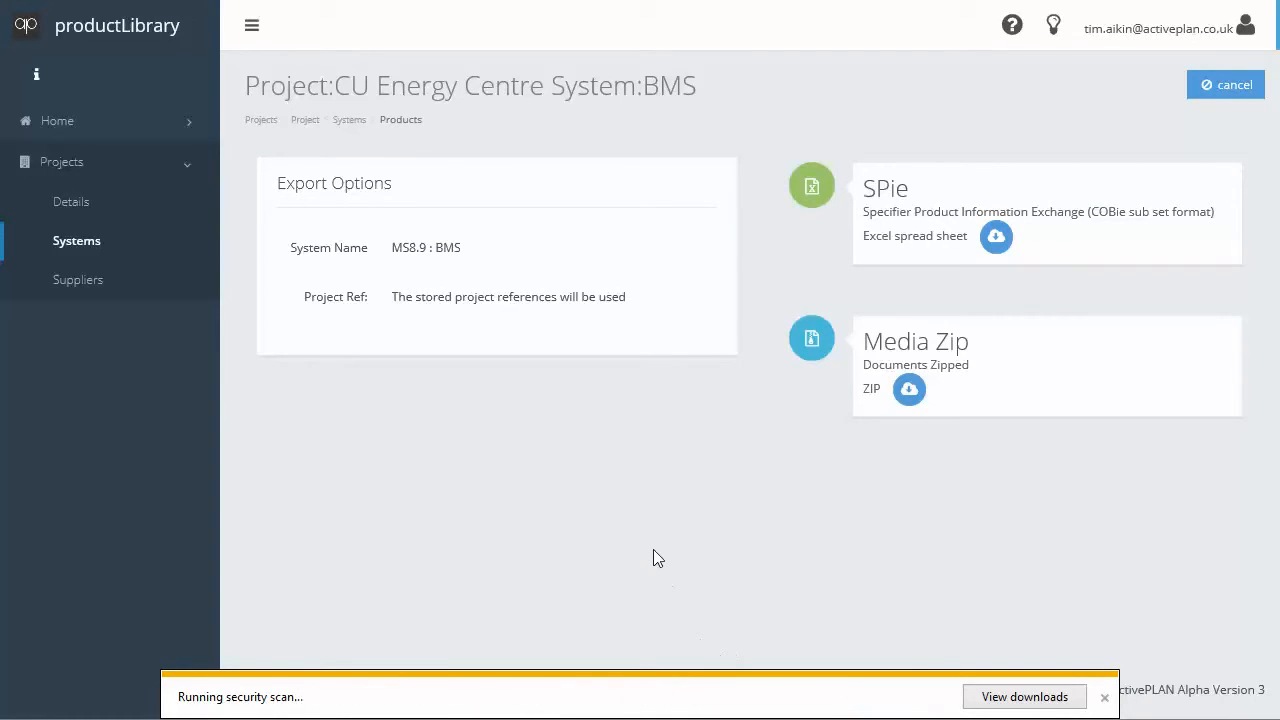
left_click(996, 236)
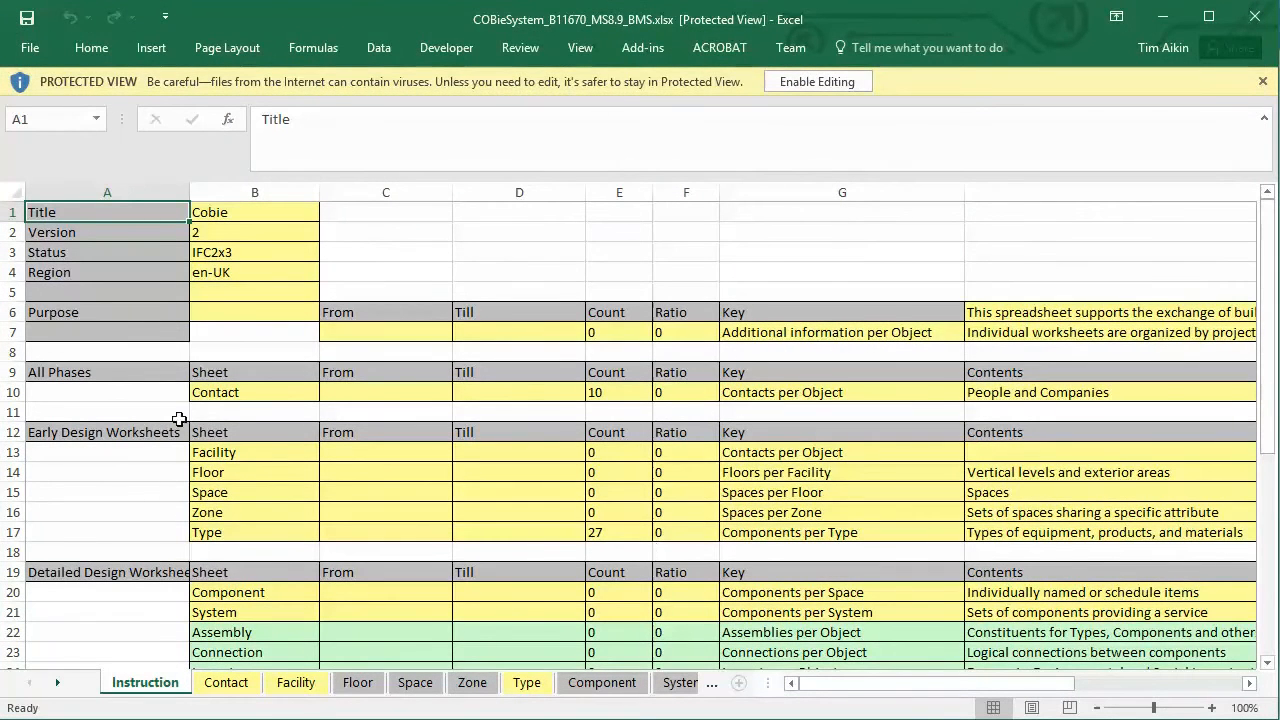
Look through the Contact, Facility and Type sheets of the exported COBie workbook
left_click(224, 682)
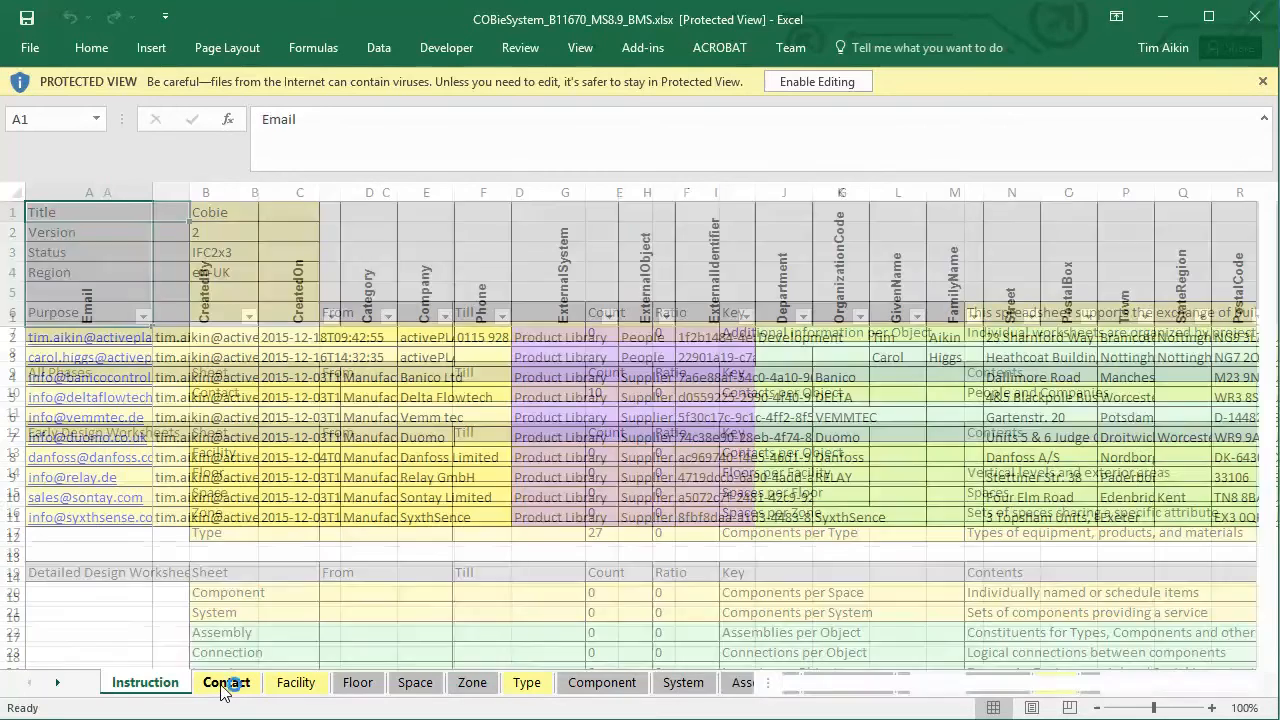
left_click(224, 682)
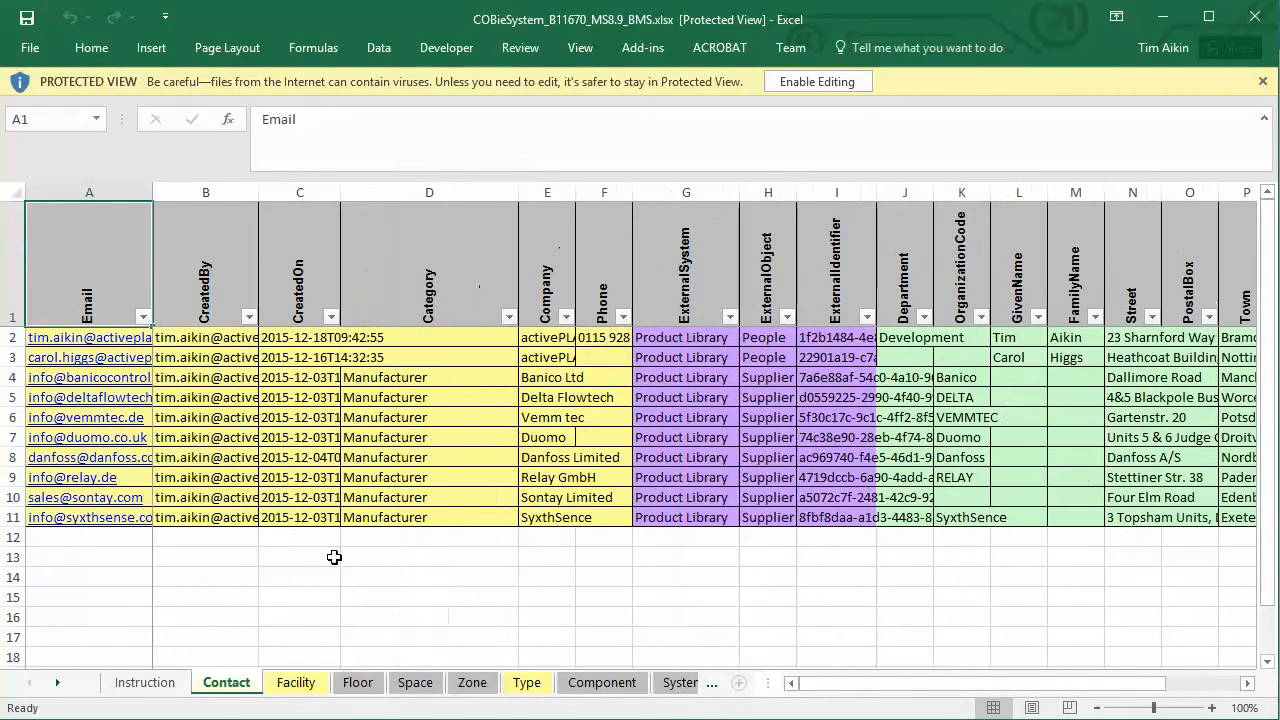
left_click(296, 682)
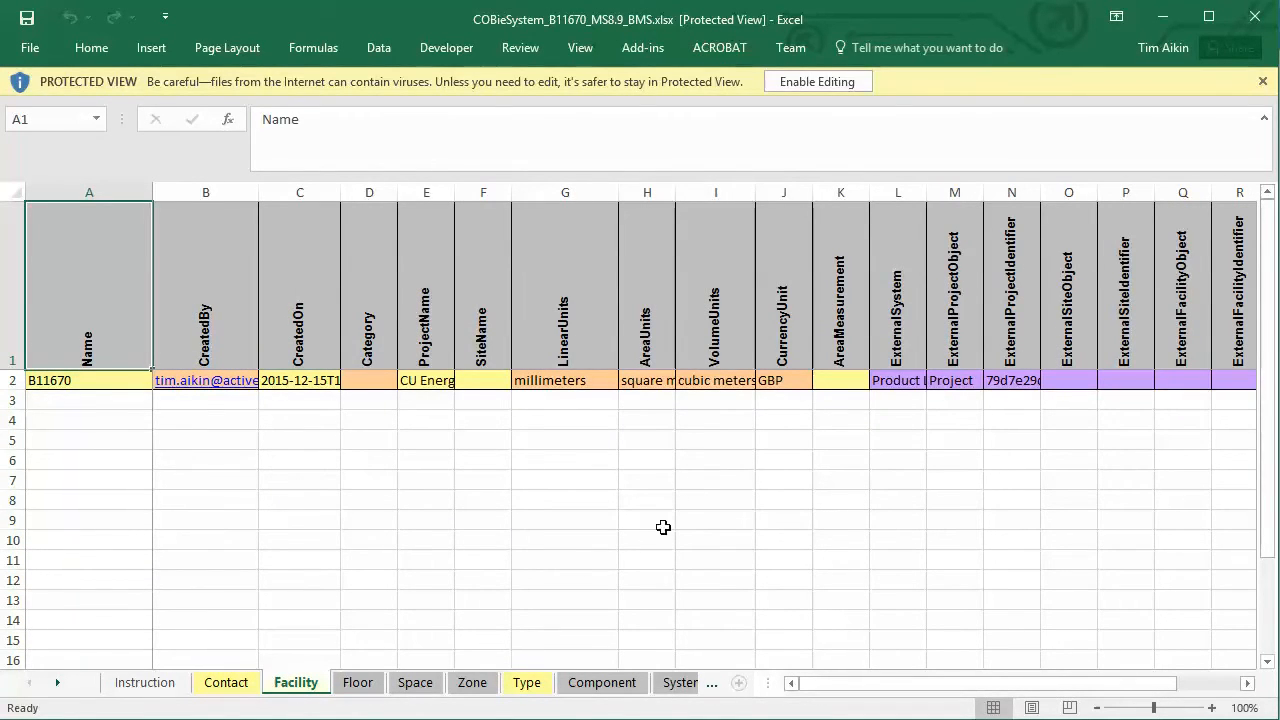
left_click(528, 682)
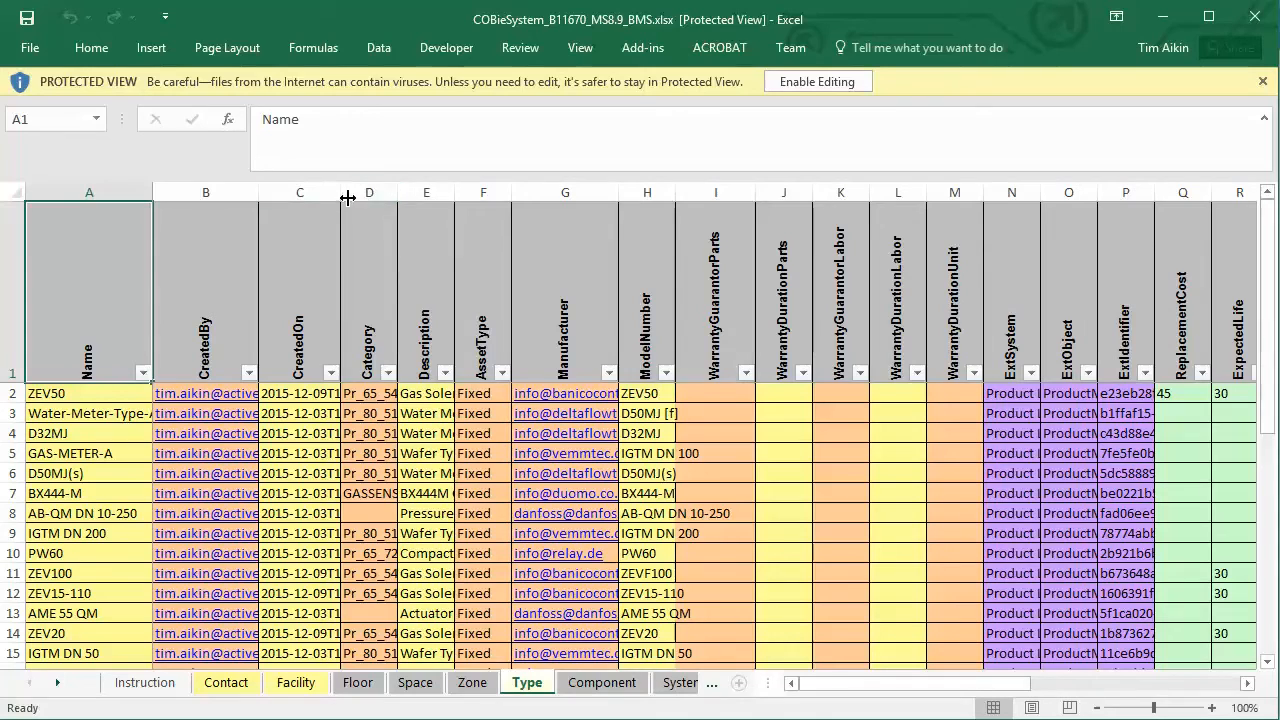
mouse_move(628, 196)
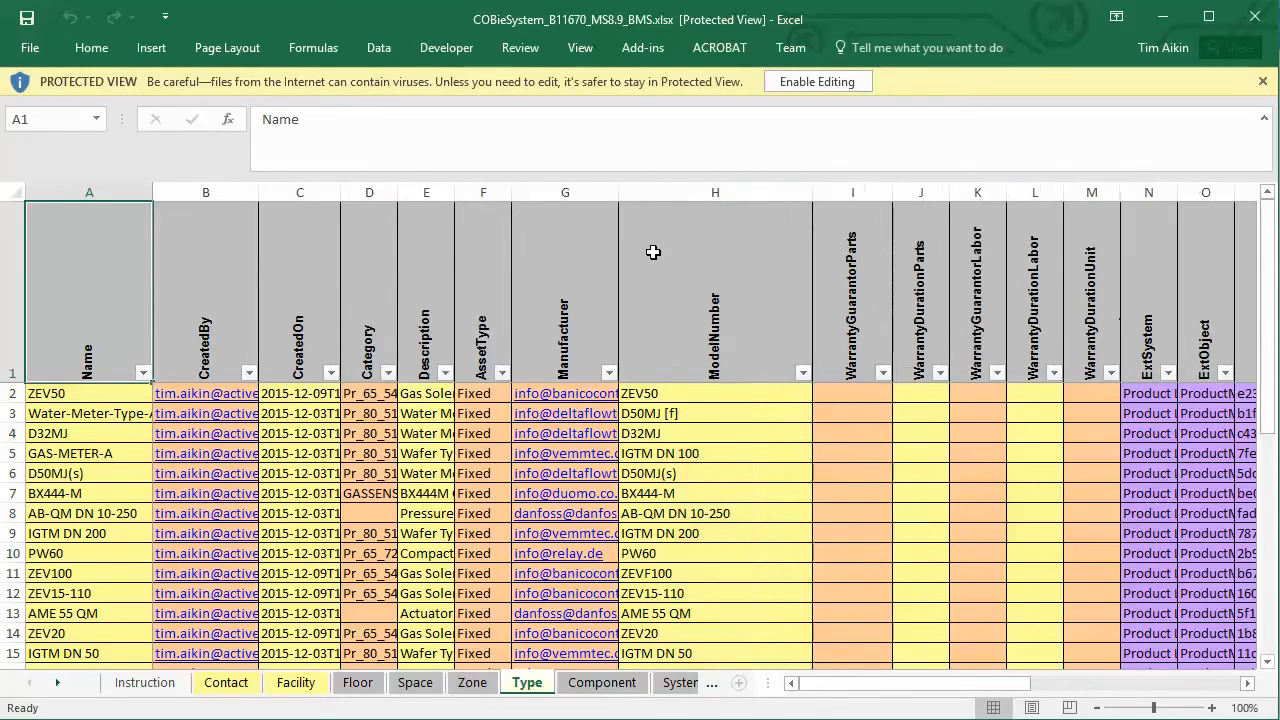
mouse_move(144, 188)
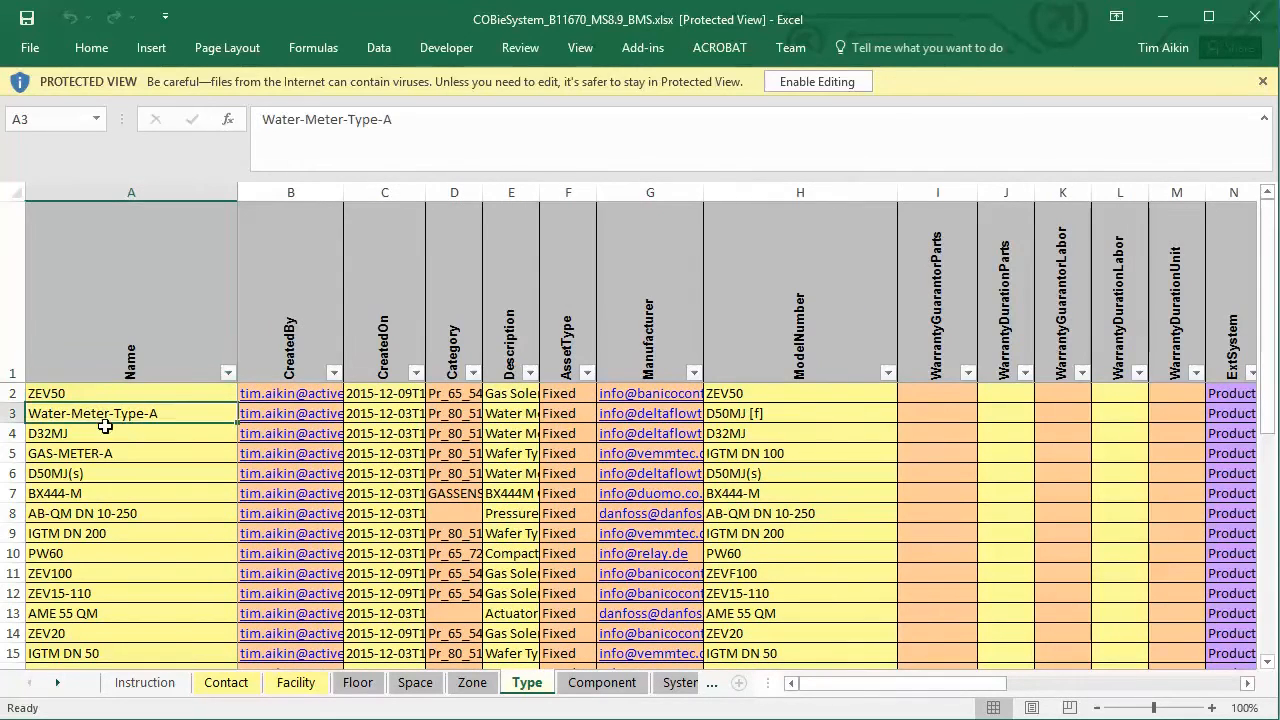
mouse_move(84, 448)
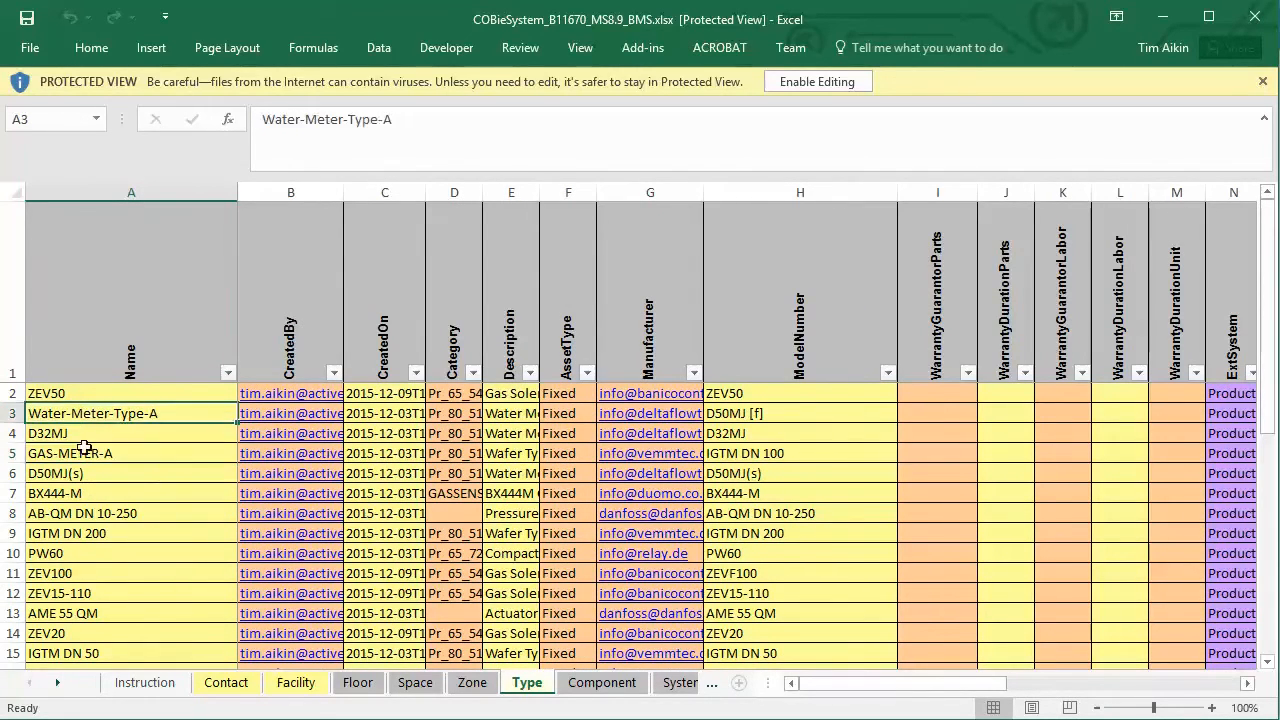
scroll("down", 3)
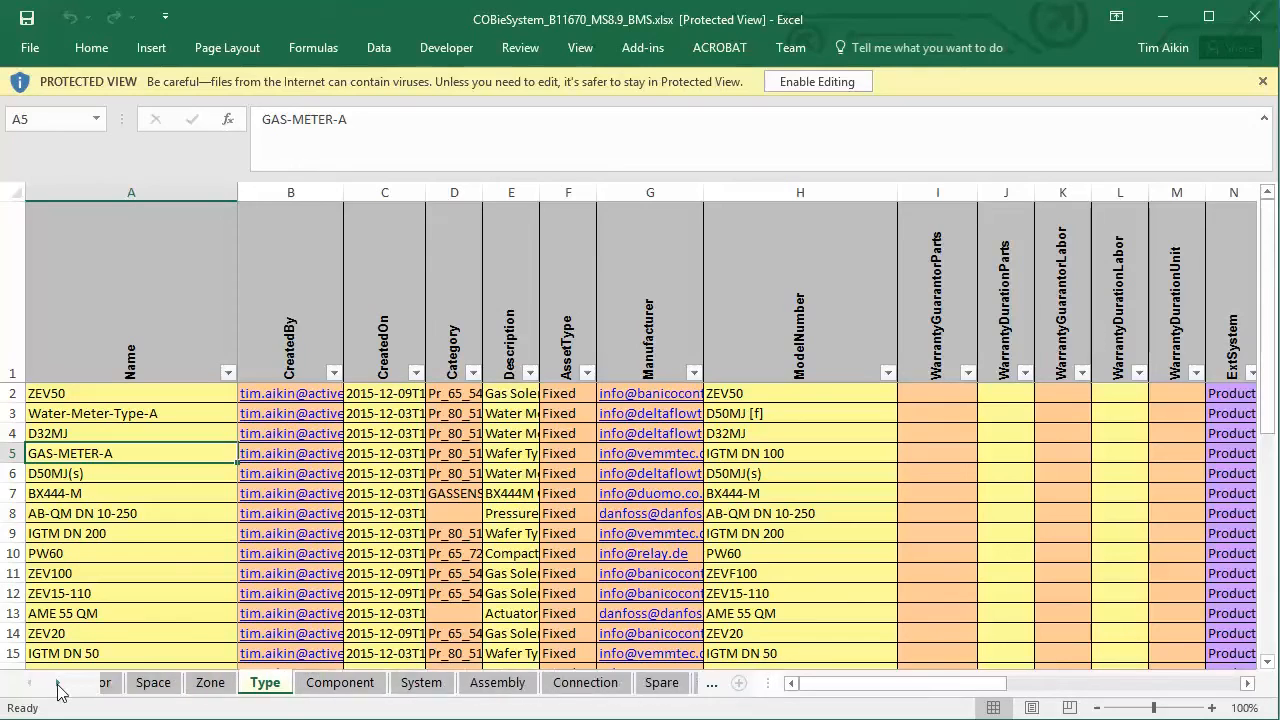
Read the Job installation descriptions and the Document sheet with wider Directory and Description columns
left_click(504, 684)
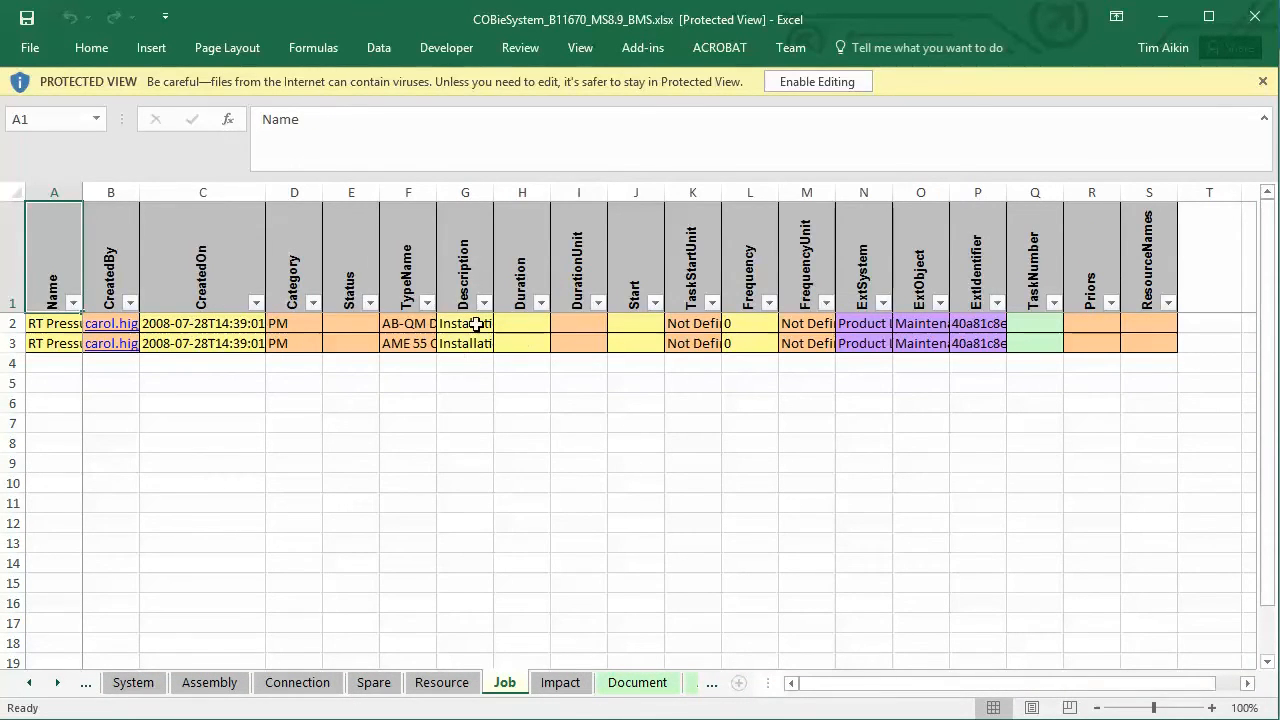
left_click(464, 324)
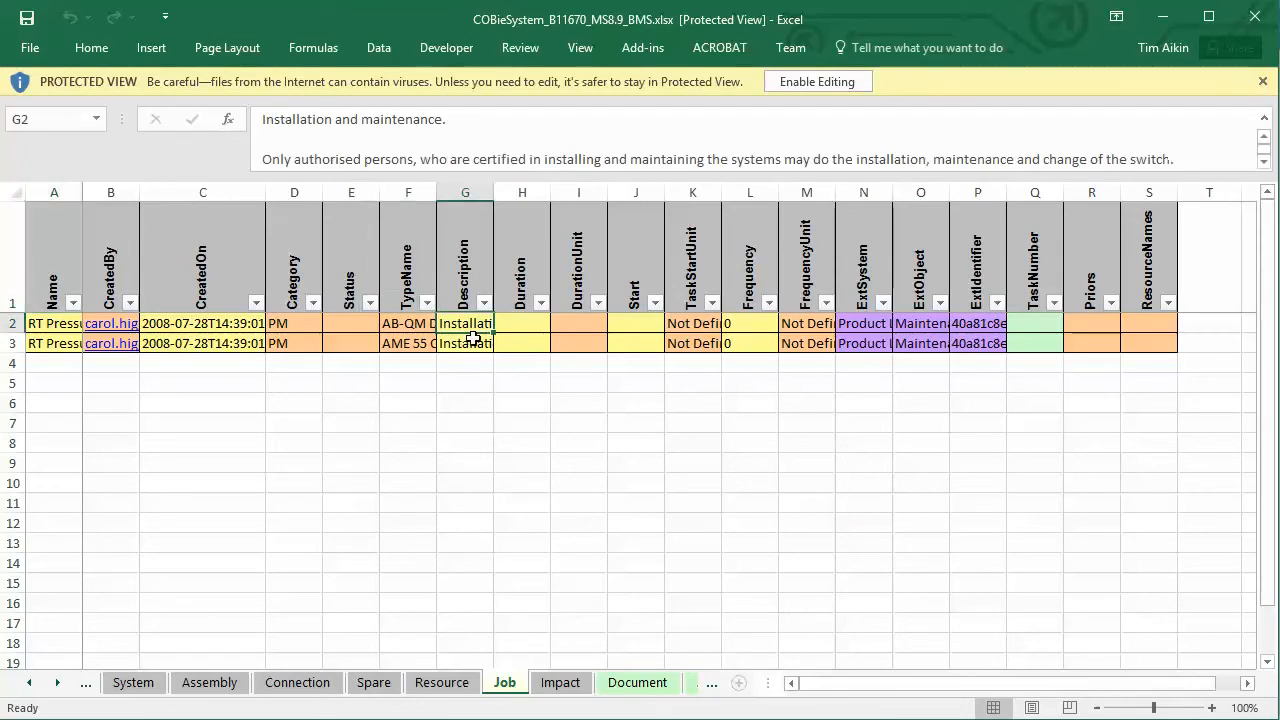
left_click(464, 344)
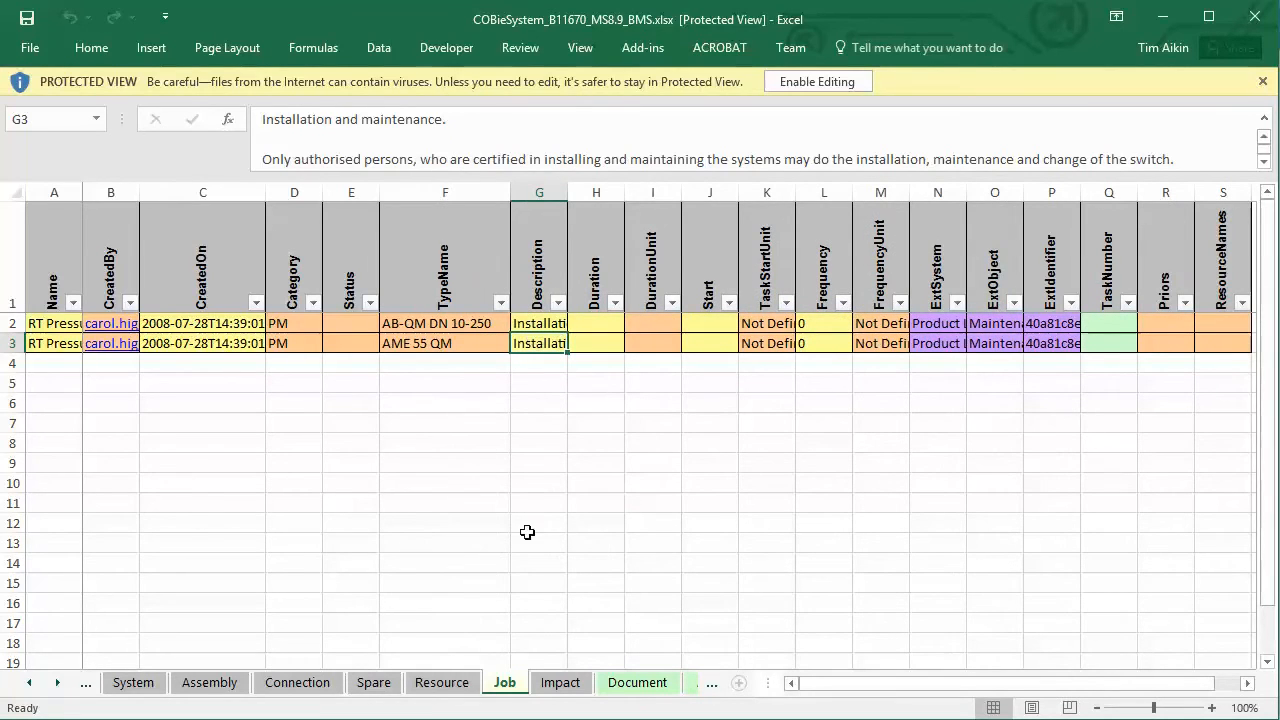
left_click(638, 682)
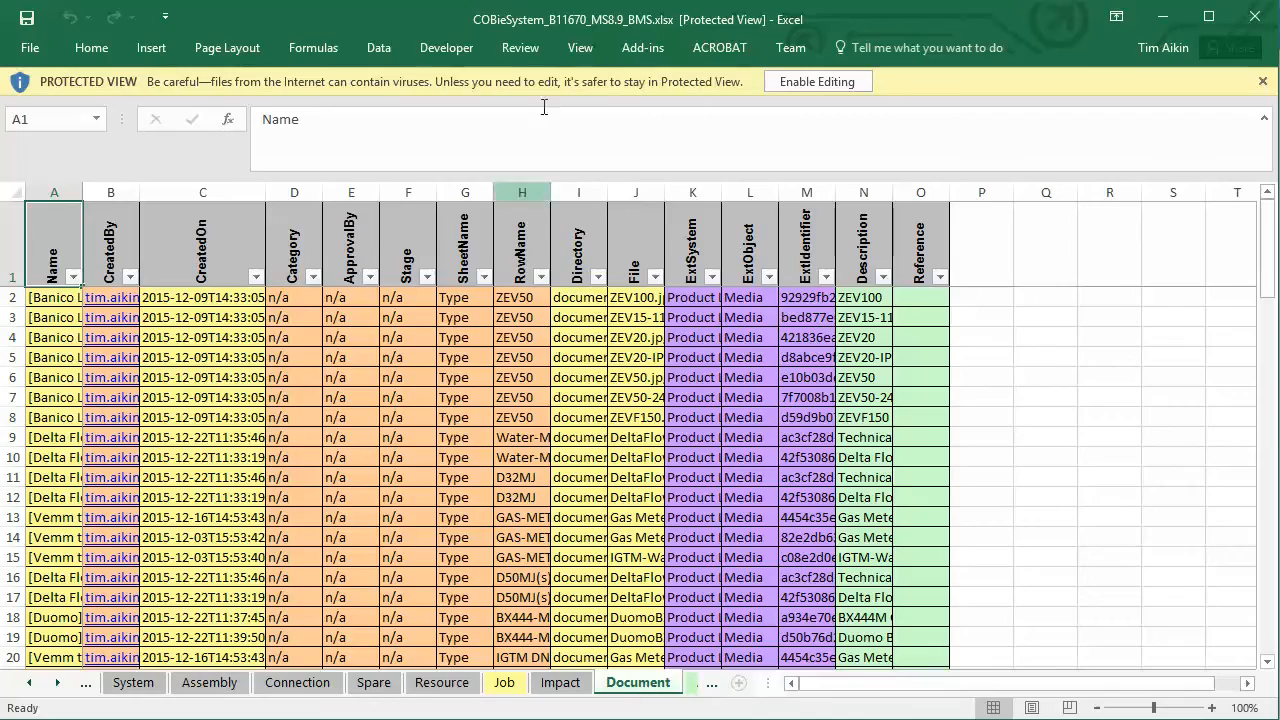
left_click_drag(604, 192, 710, 192)
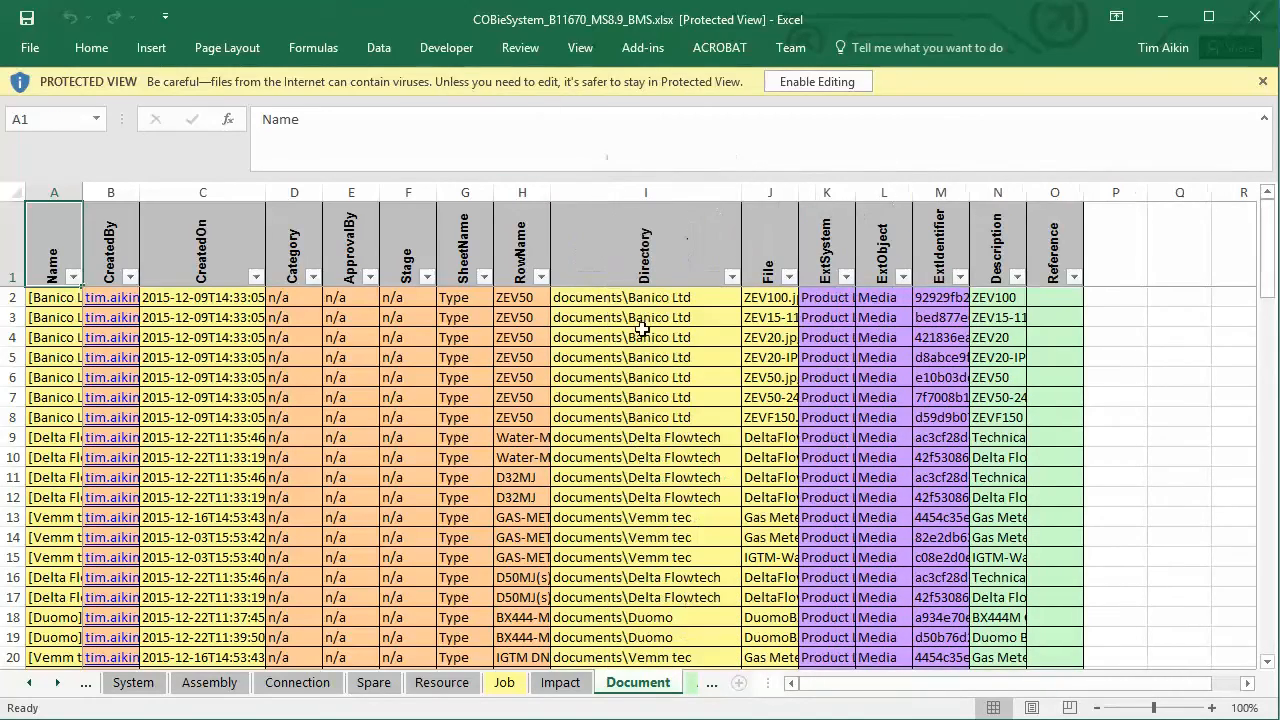
scroll("down", 3)
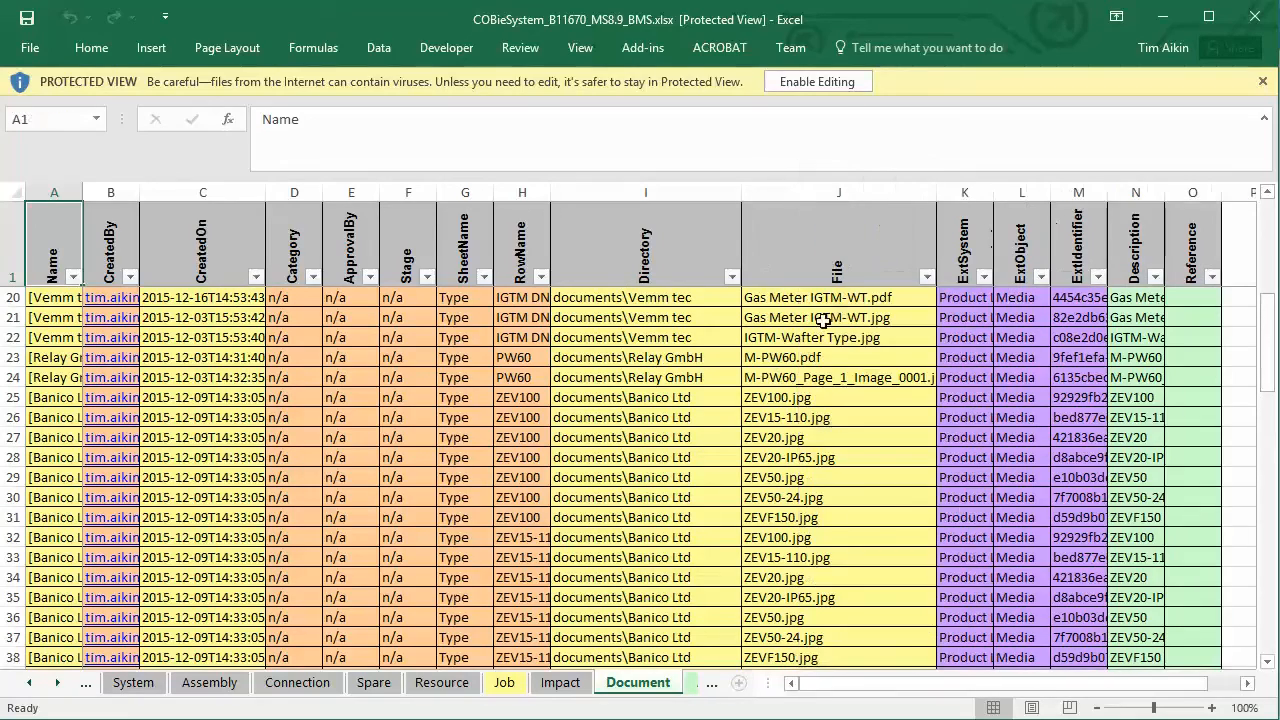
scroll("up", 3)
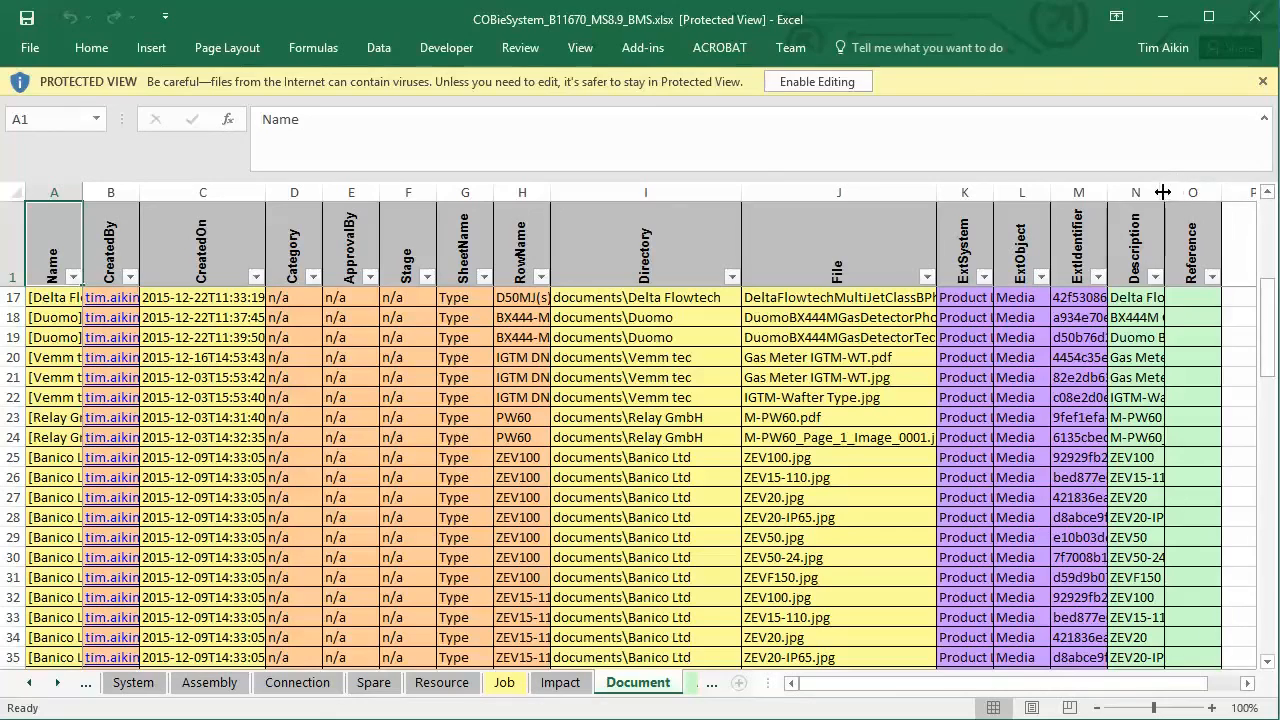
left_click_drag(1160, 192, 1178, 192)
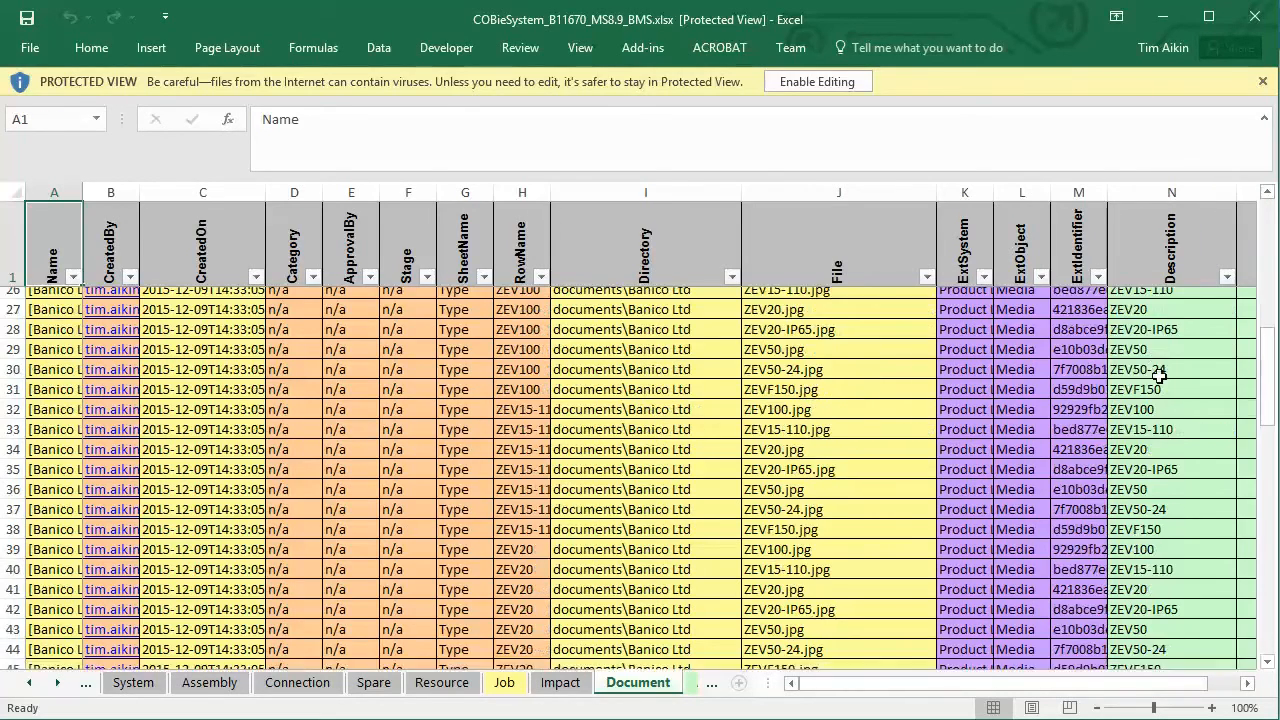
scroll("down", 3)
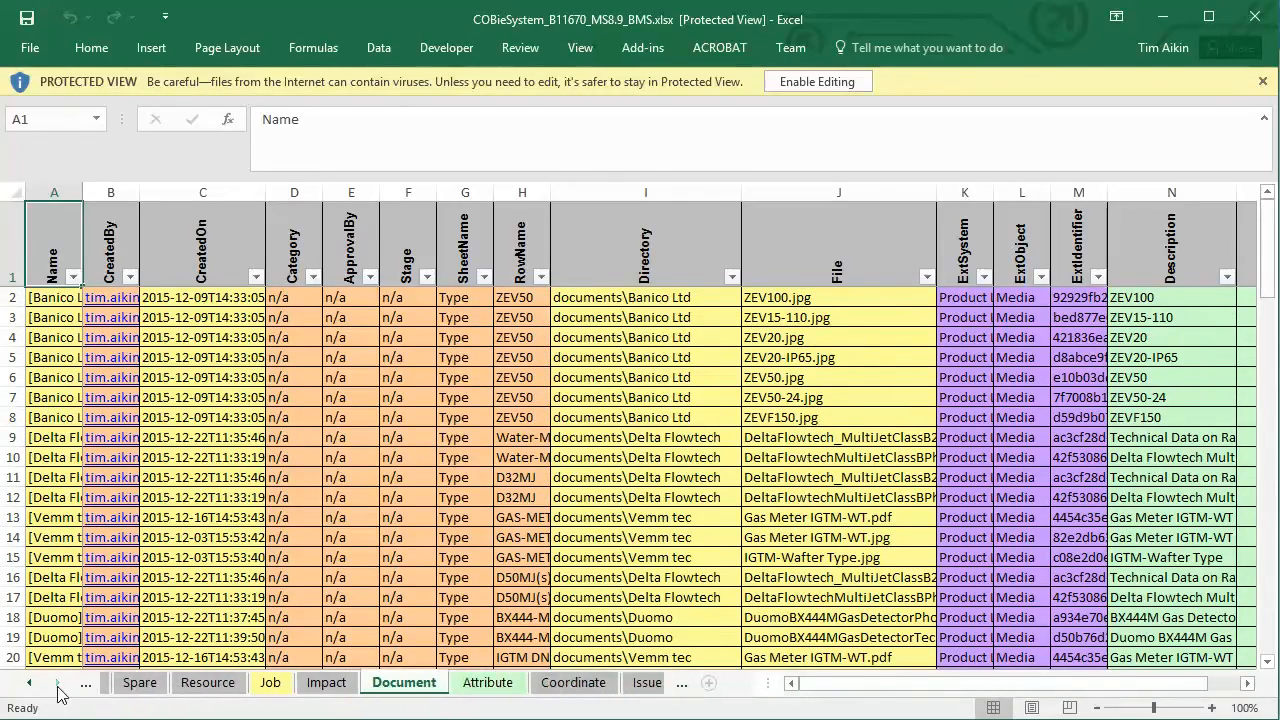
Scan the Attribute sheet, then download and view the Media Zip documents archive
left_click(476, 682)
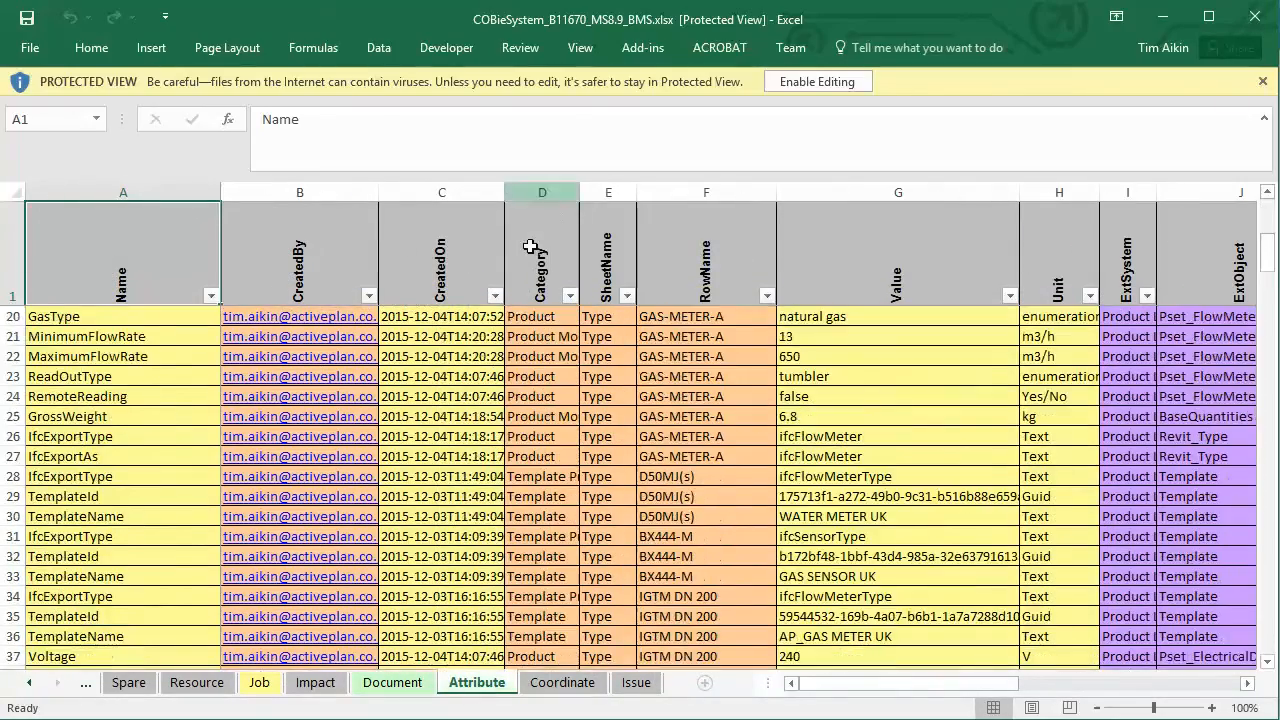
scroll("down", 3)
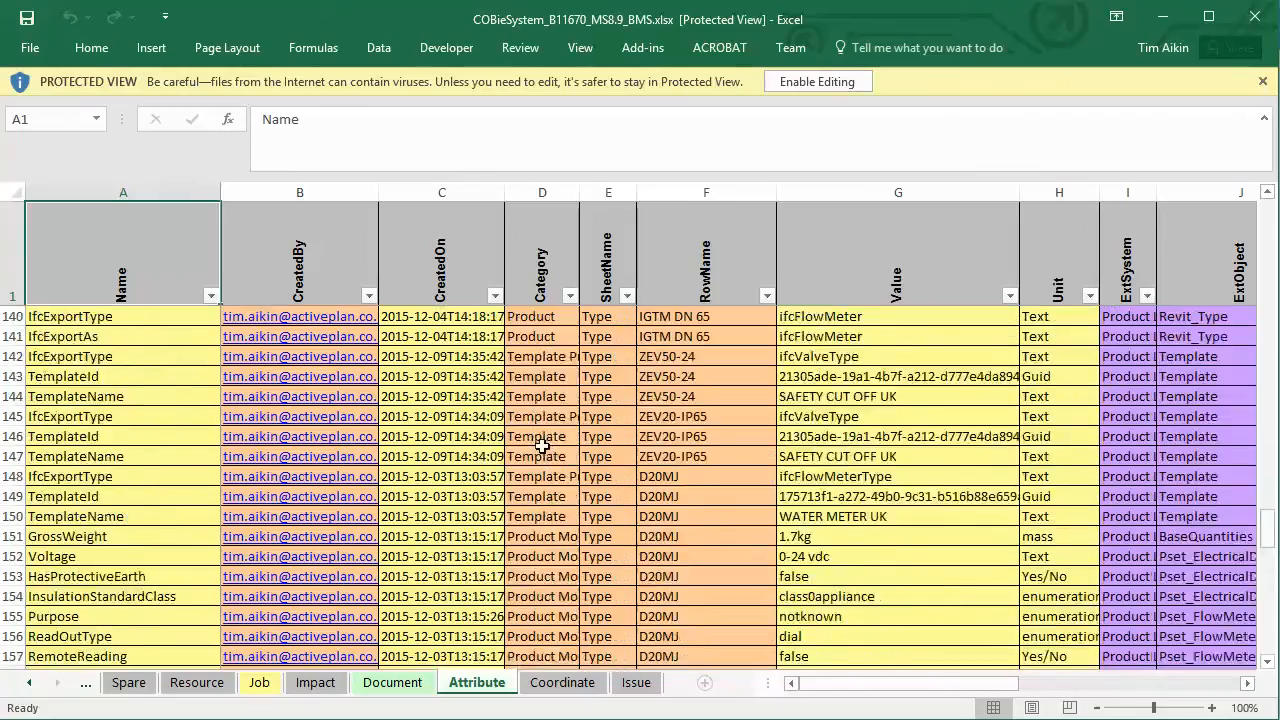
scroll("up", 3)
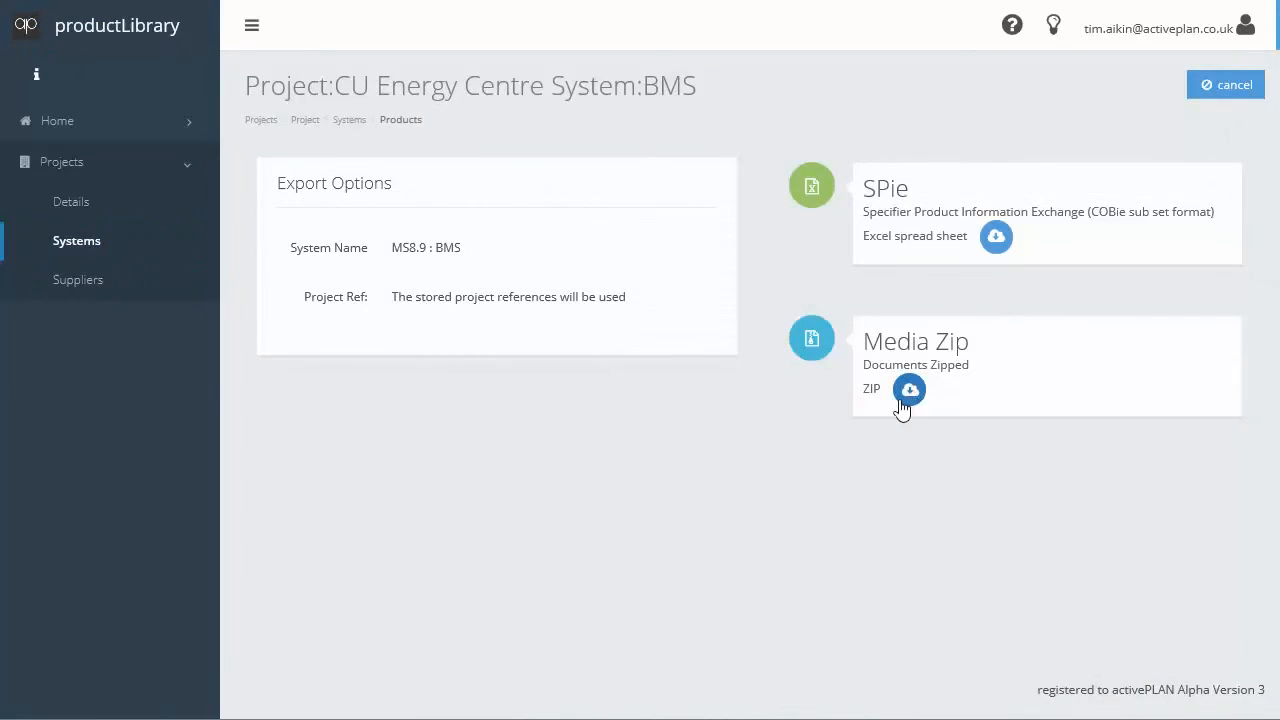
left_click(908, 388)
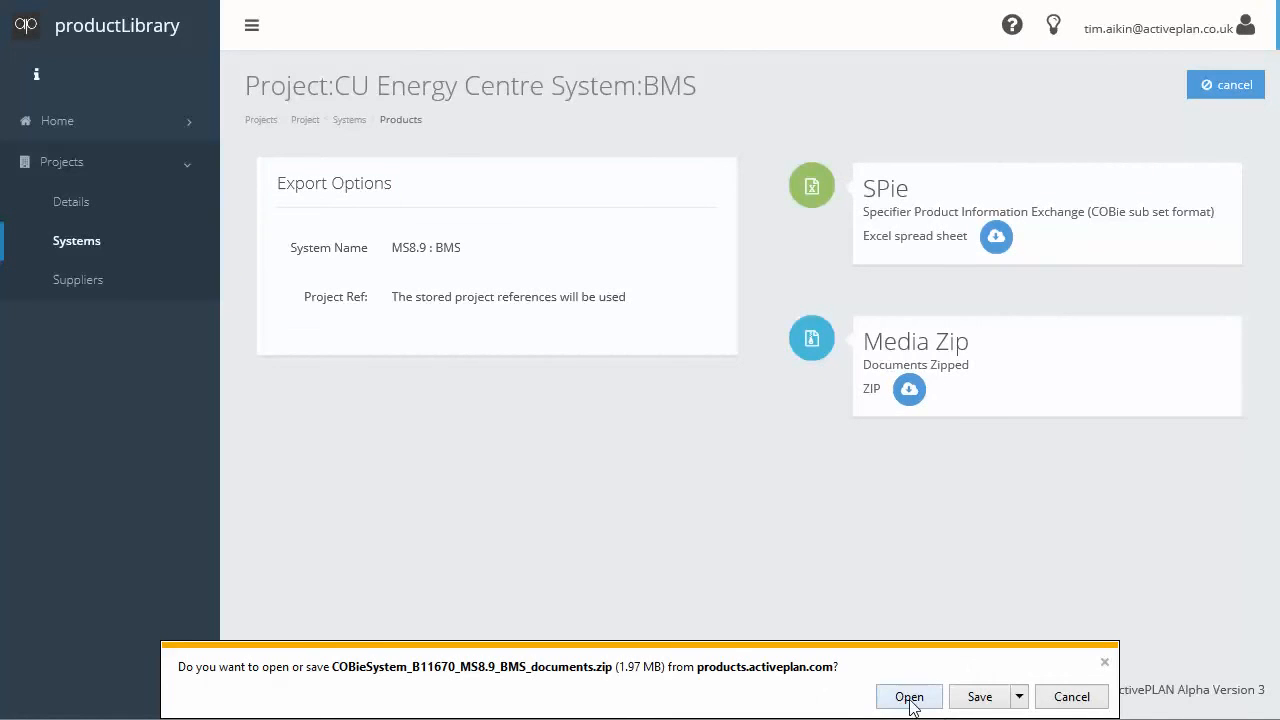
left_click(908, 696)
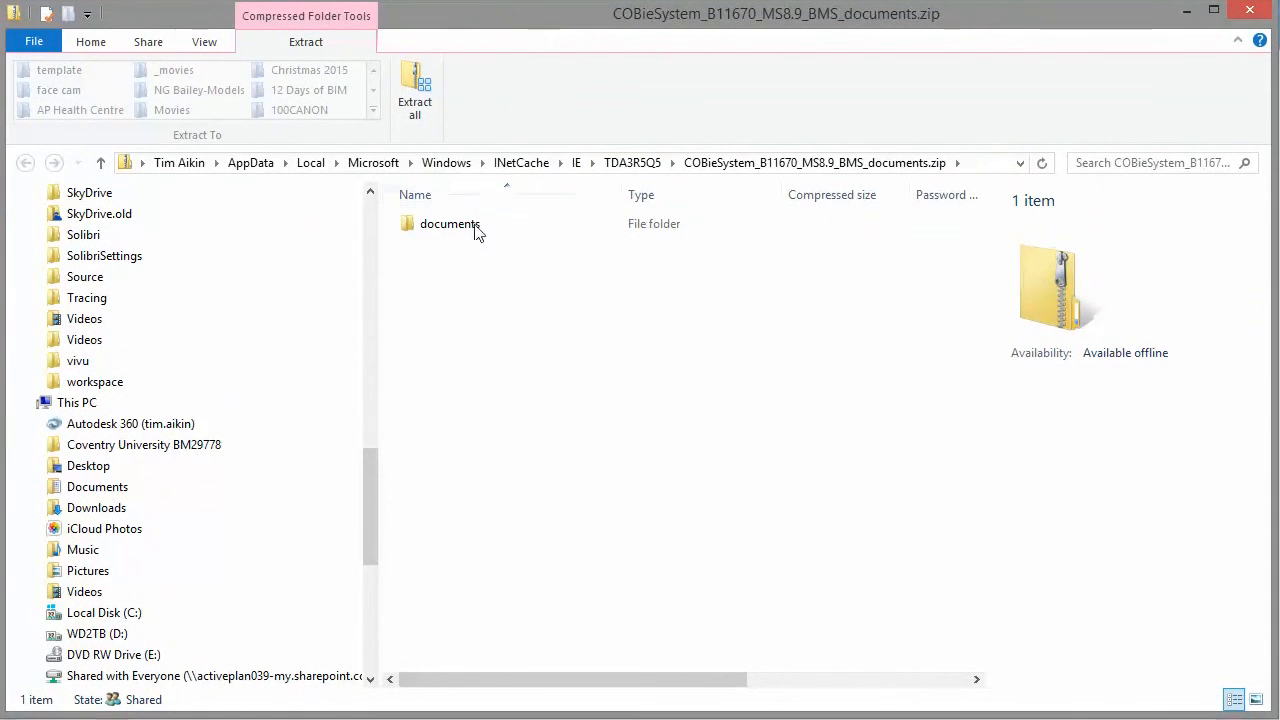
Browse into the documents folder of the media zip, then return to the export options page
double_click(450, 224)
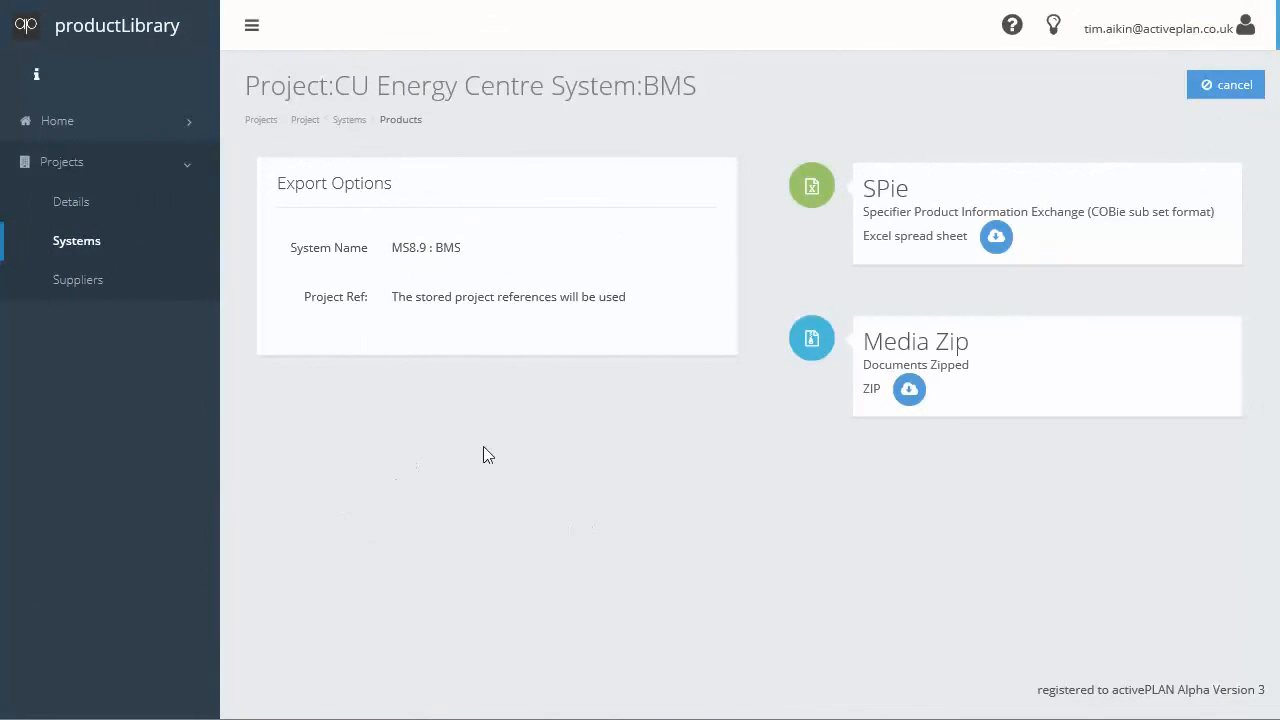
mouse_move(928, 678)
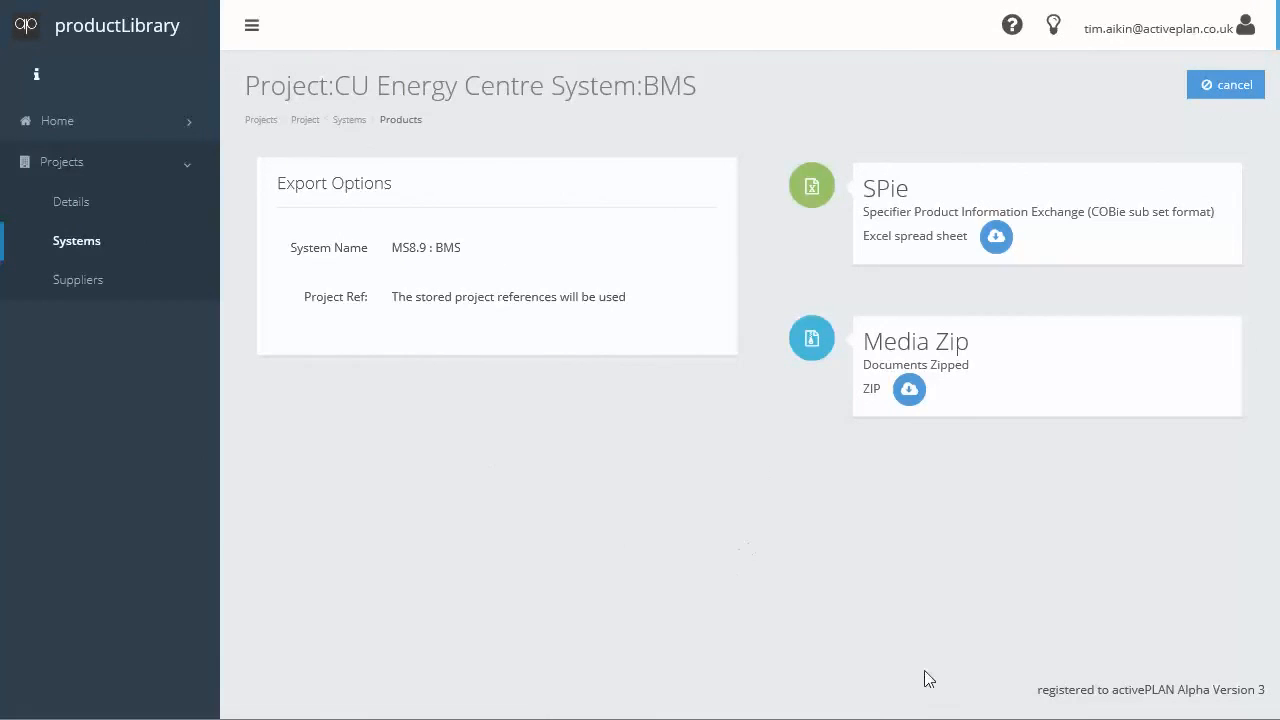